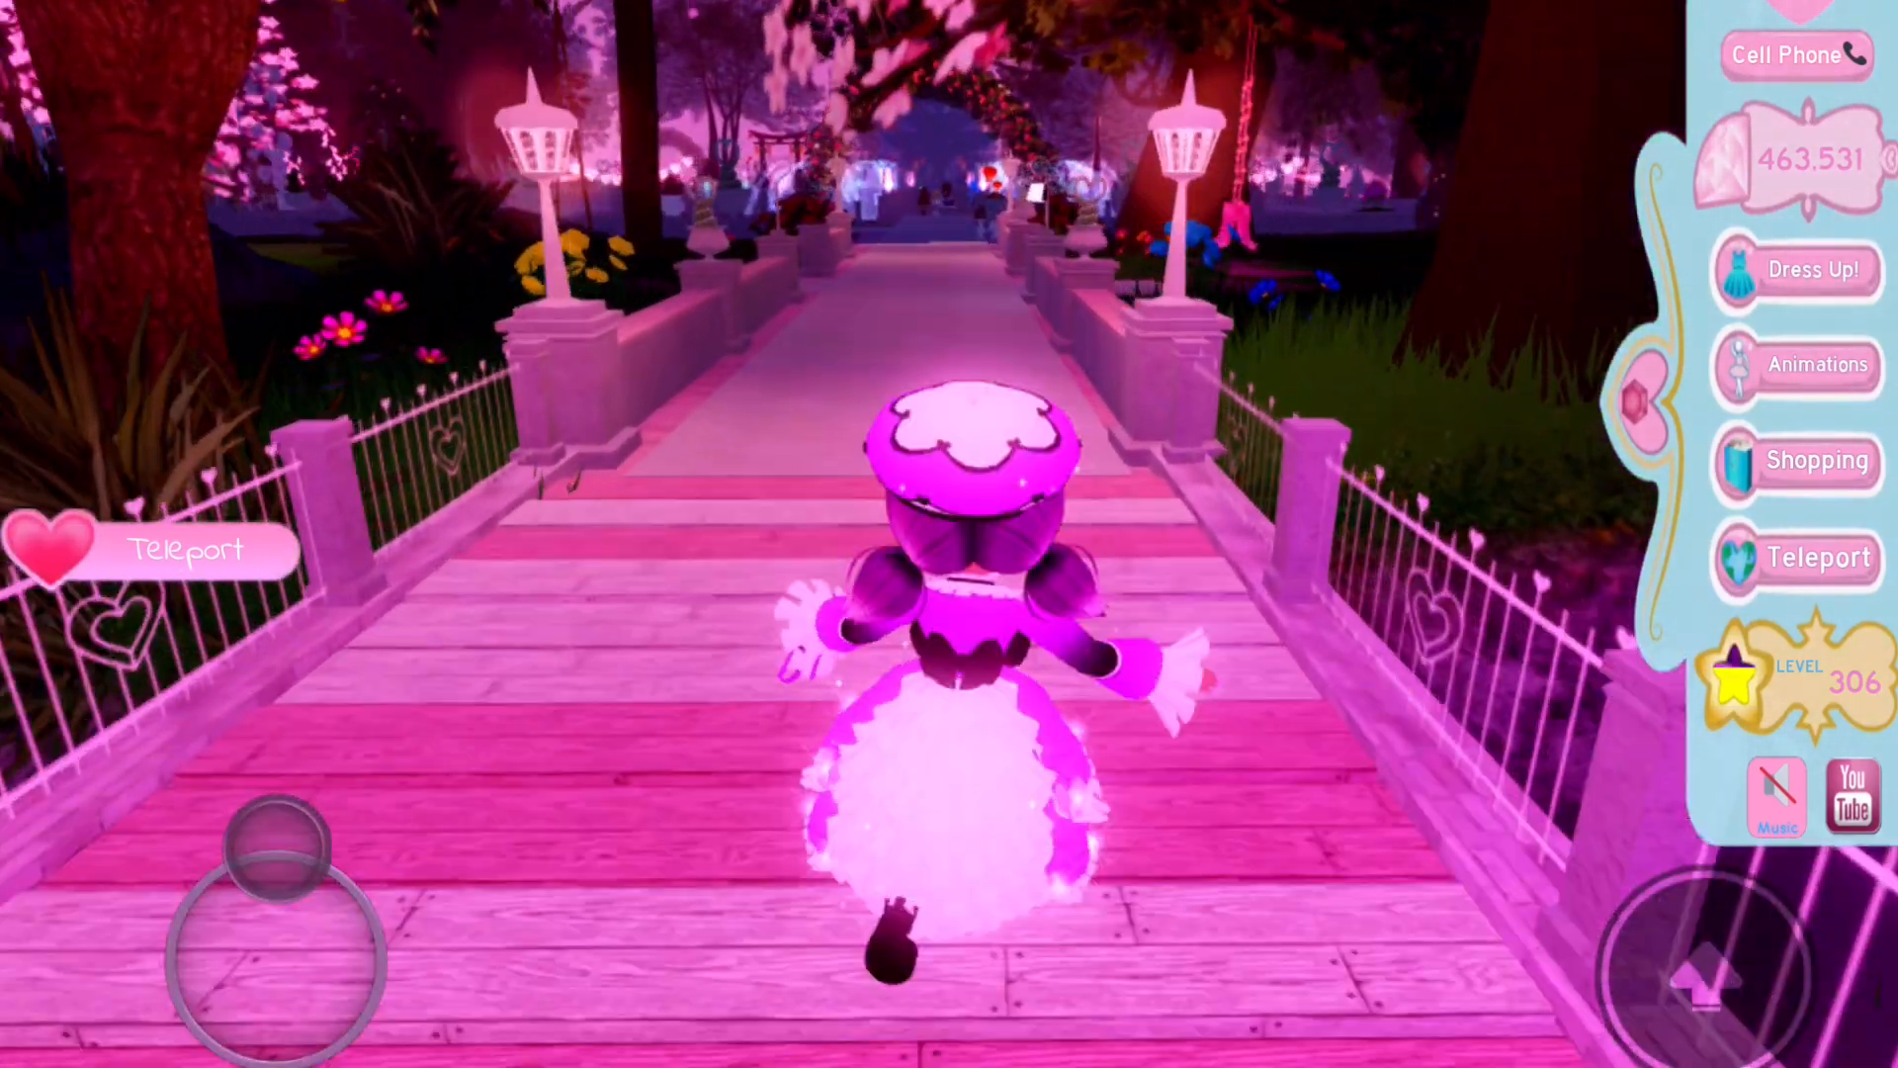
# Teleport to the Fountain of Dreams from the destination list
pyautogui.click(1796, 557)
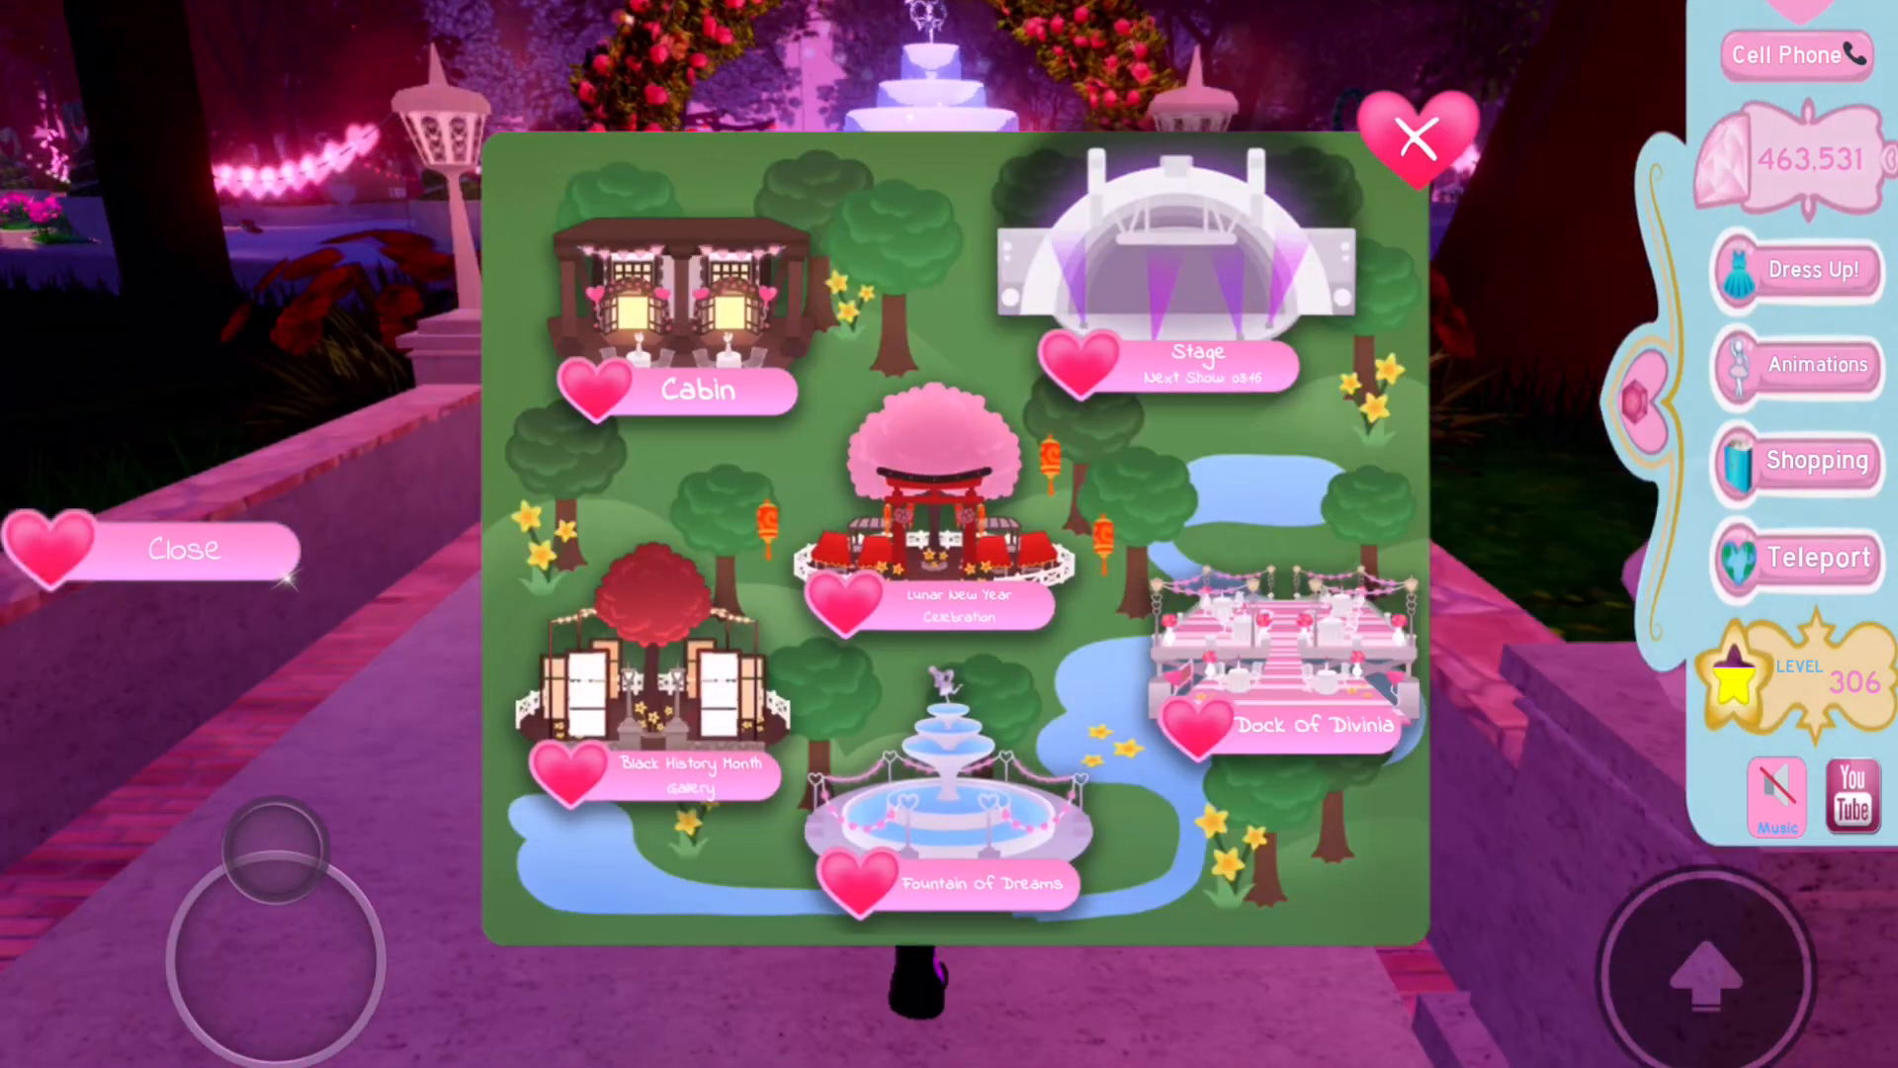
pyautogui.click(1413, 137)
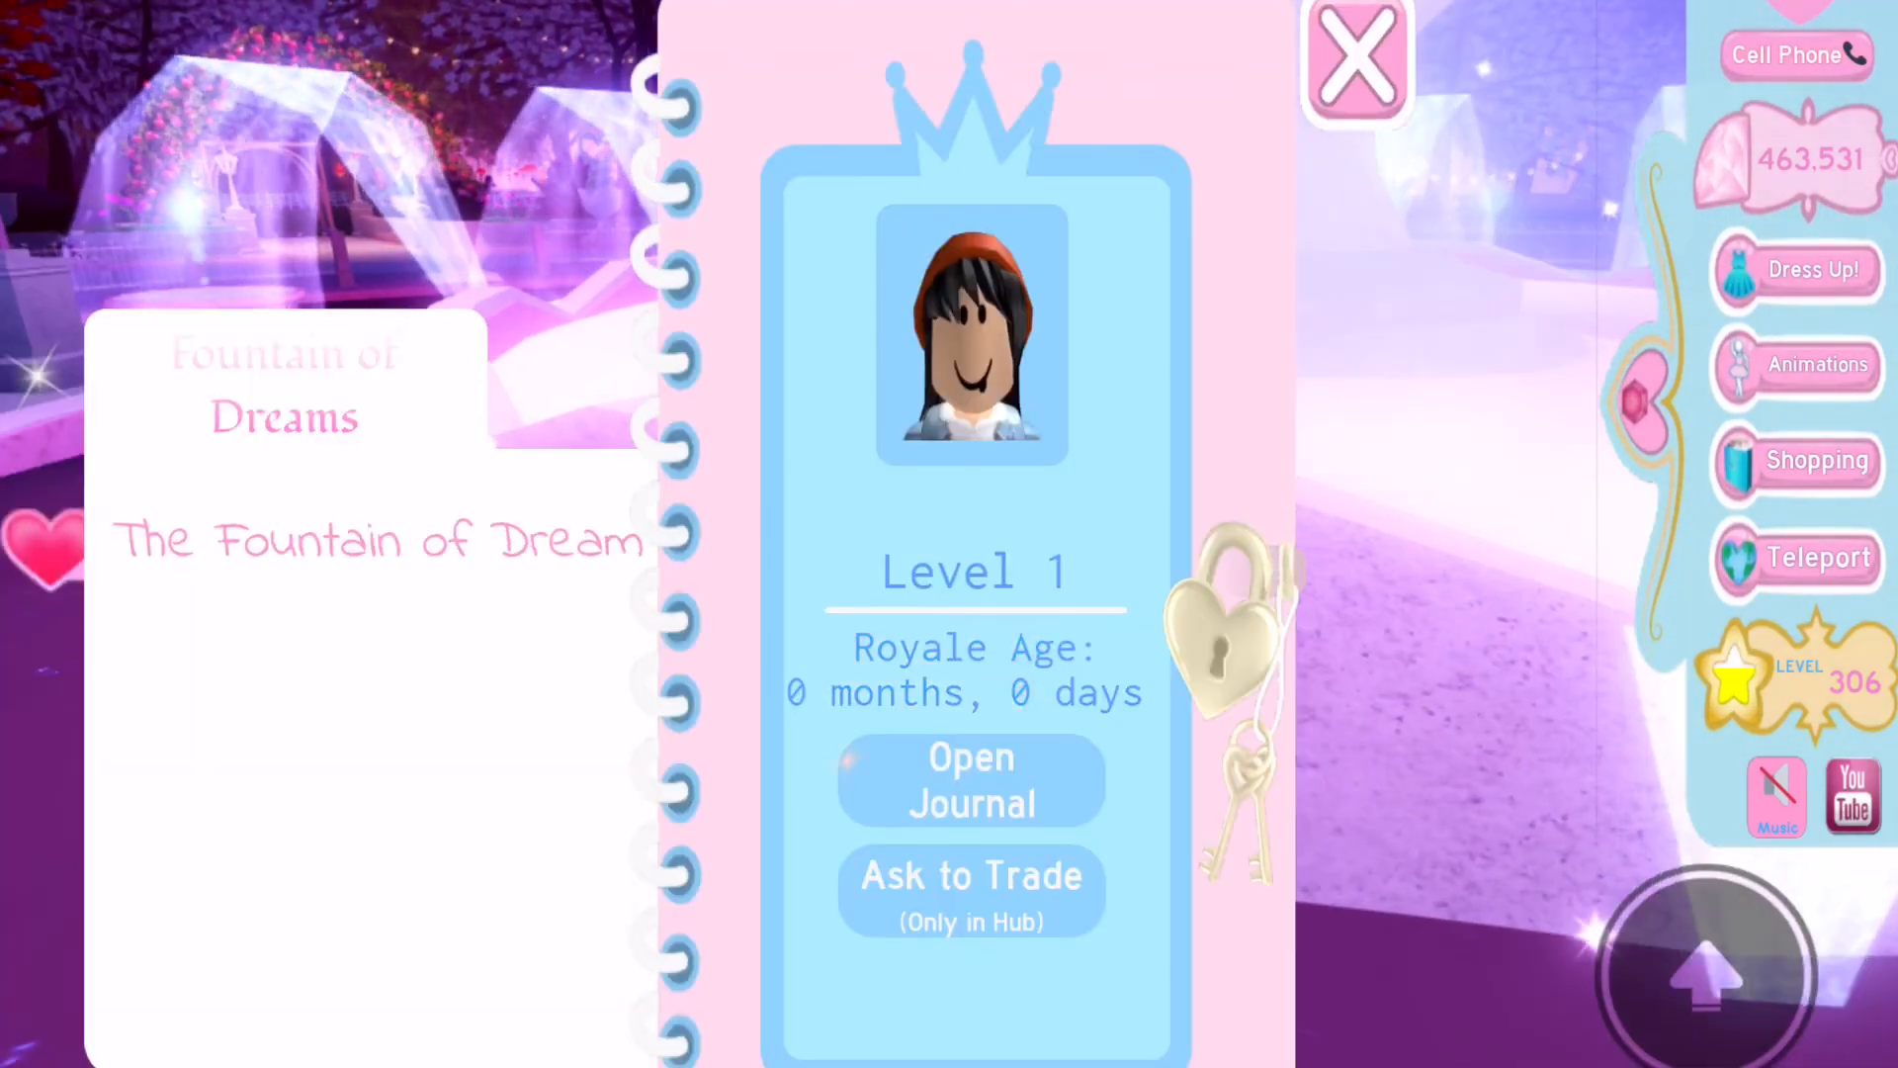
# Dismiss the player card and read Pastry Chef Ashe's Teddyzilla story until choices A–D appear
pyautogui.click(1357, 60)
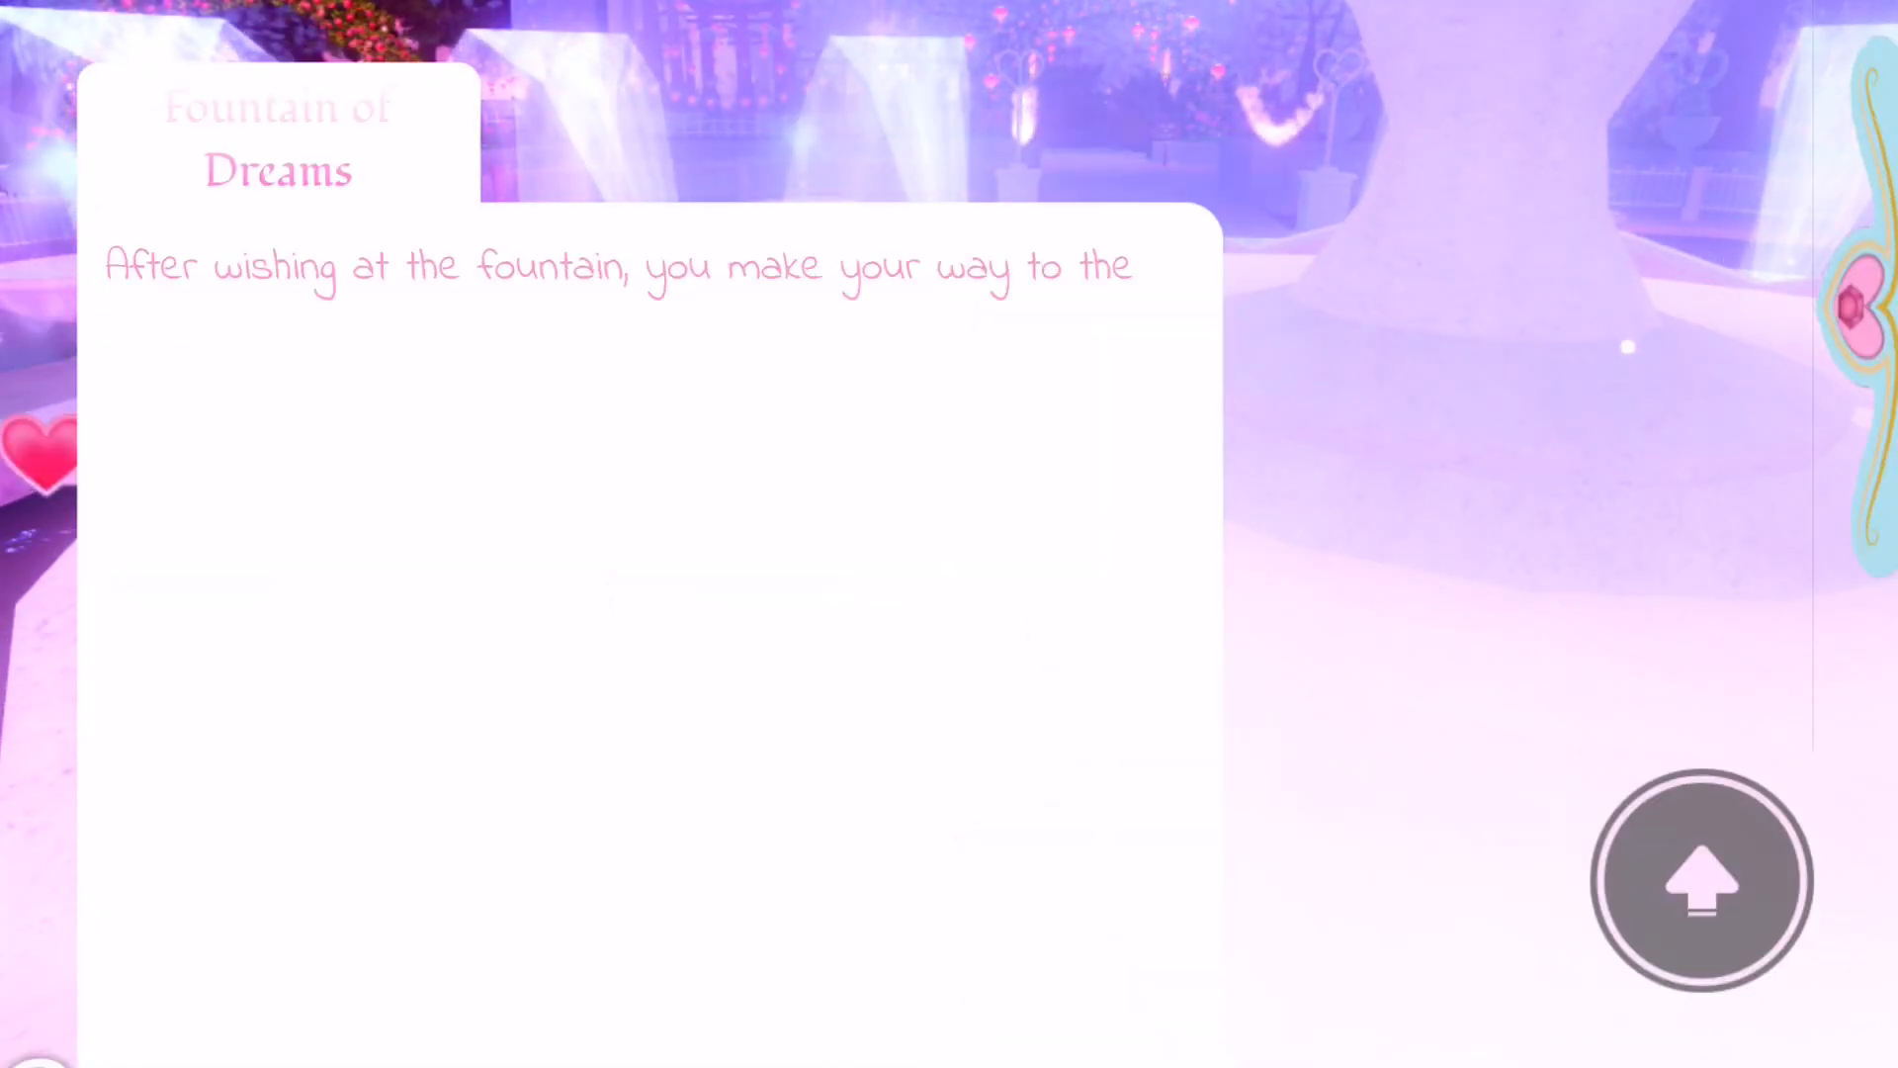
pyautogui.click(1701, 878)
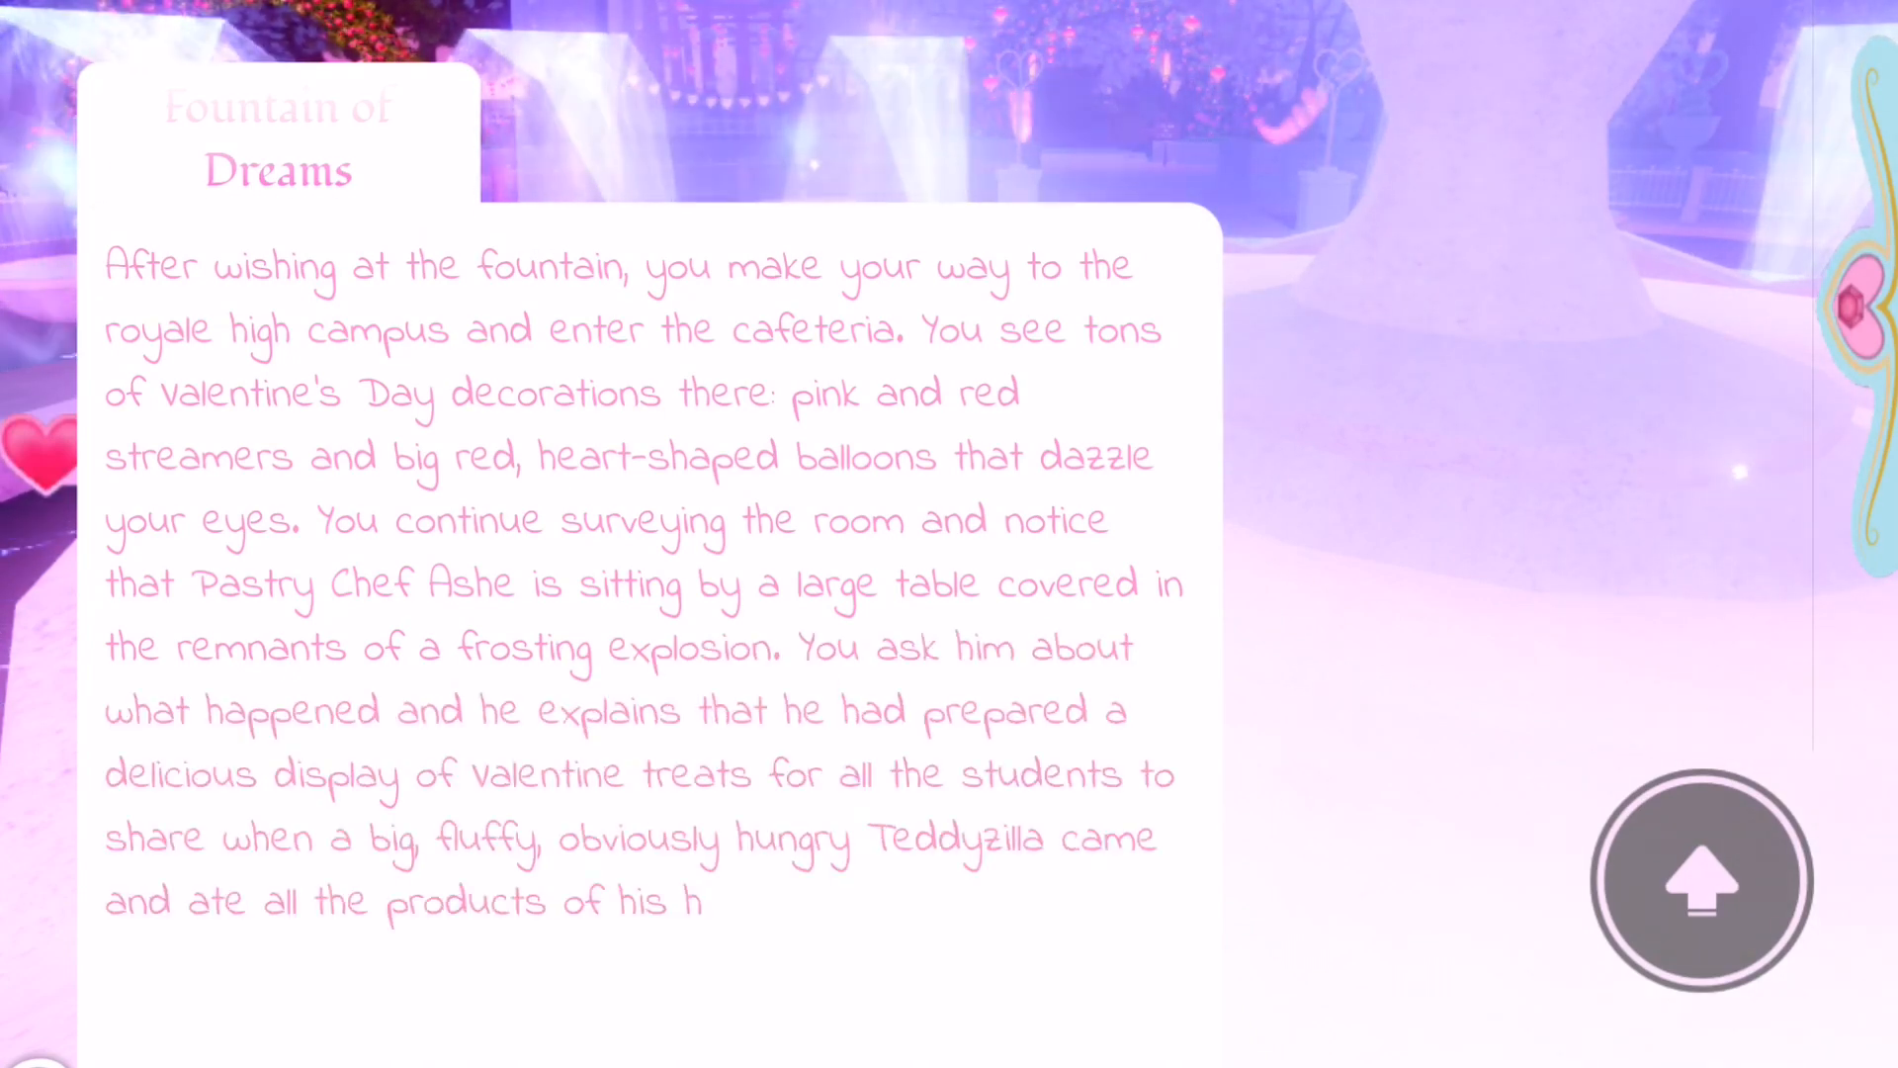
pyautogui.click(1700, 879)
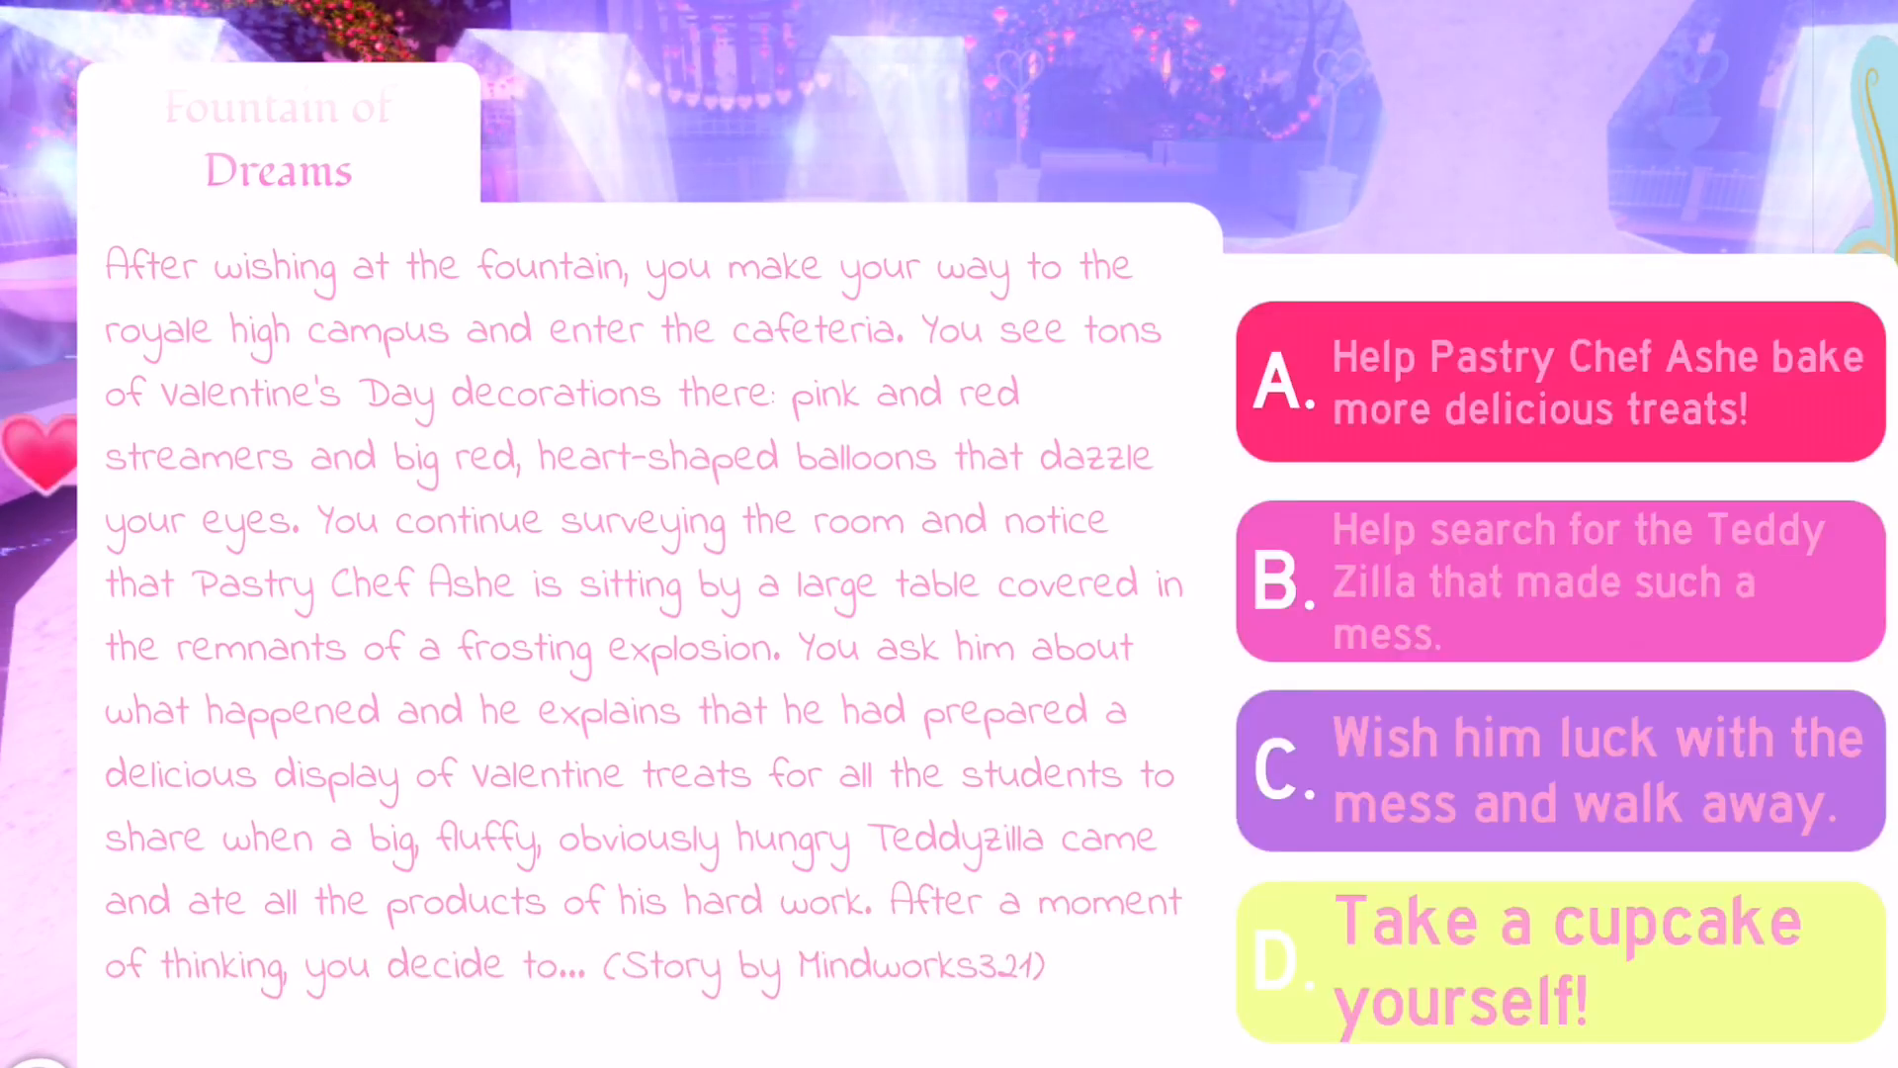
# Pick option B, 'Help search for the Teddy Zilla that made such a mess.'
pyautogui.click(1556, 582)
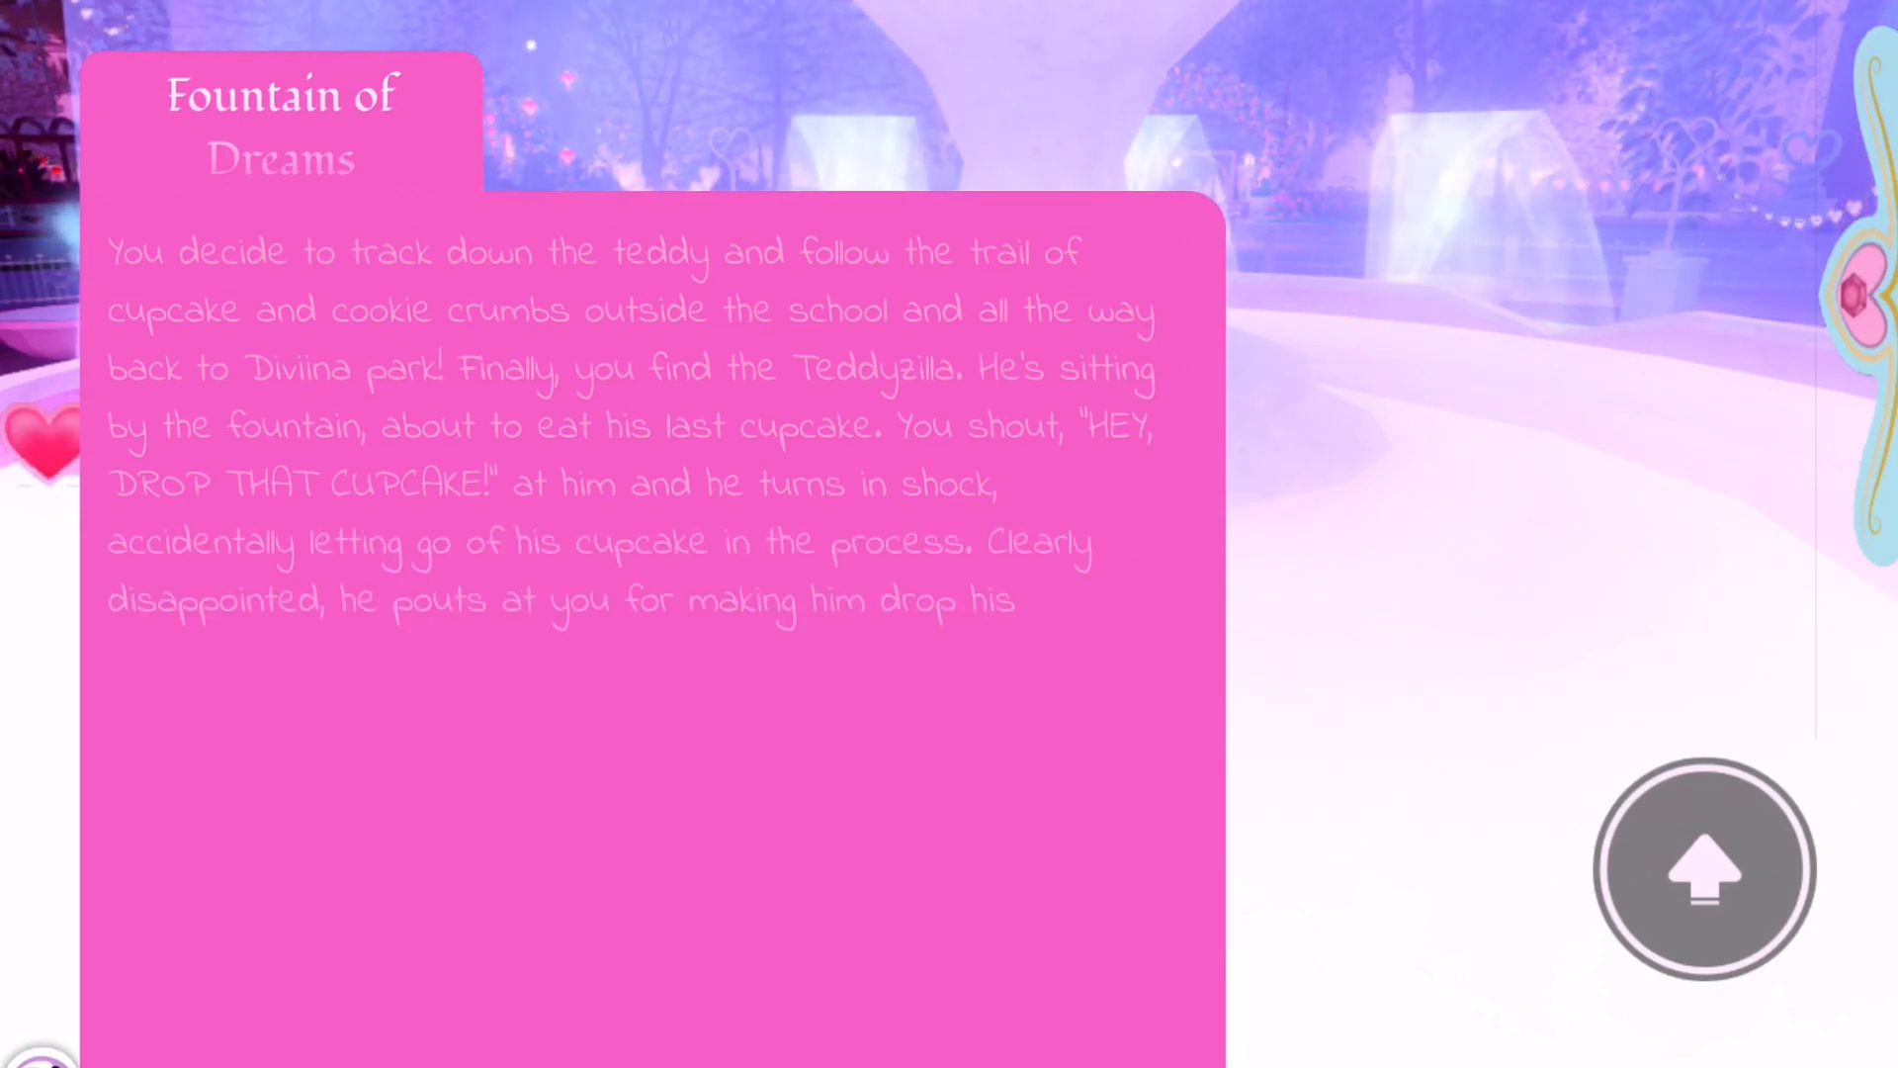
# Advance the Teddyzilla cupcake story and tap '~The End~'
pyautogui.click(1703, 869)
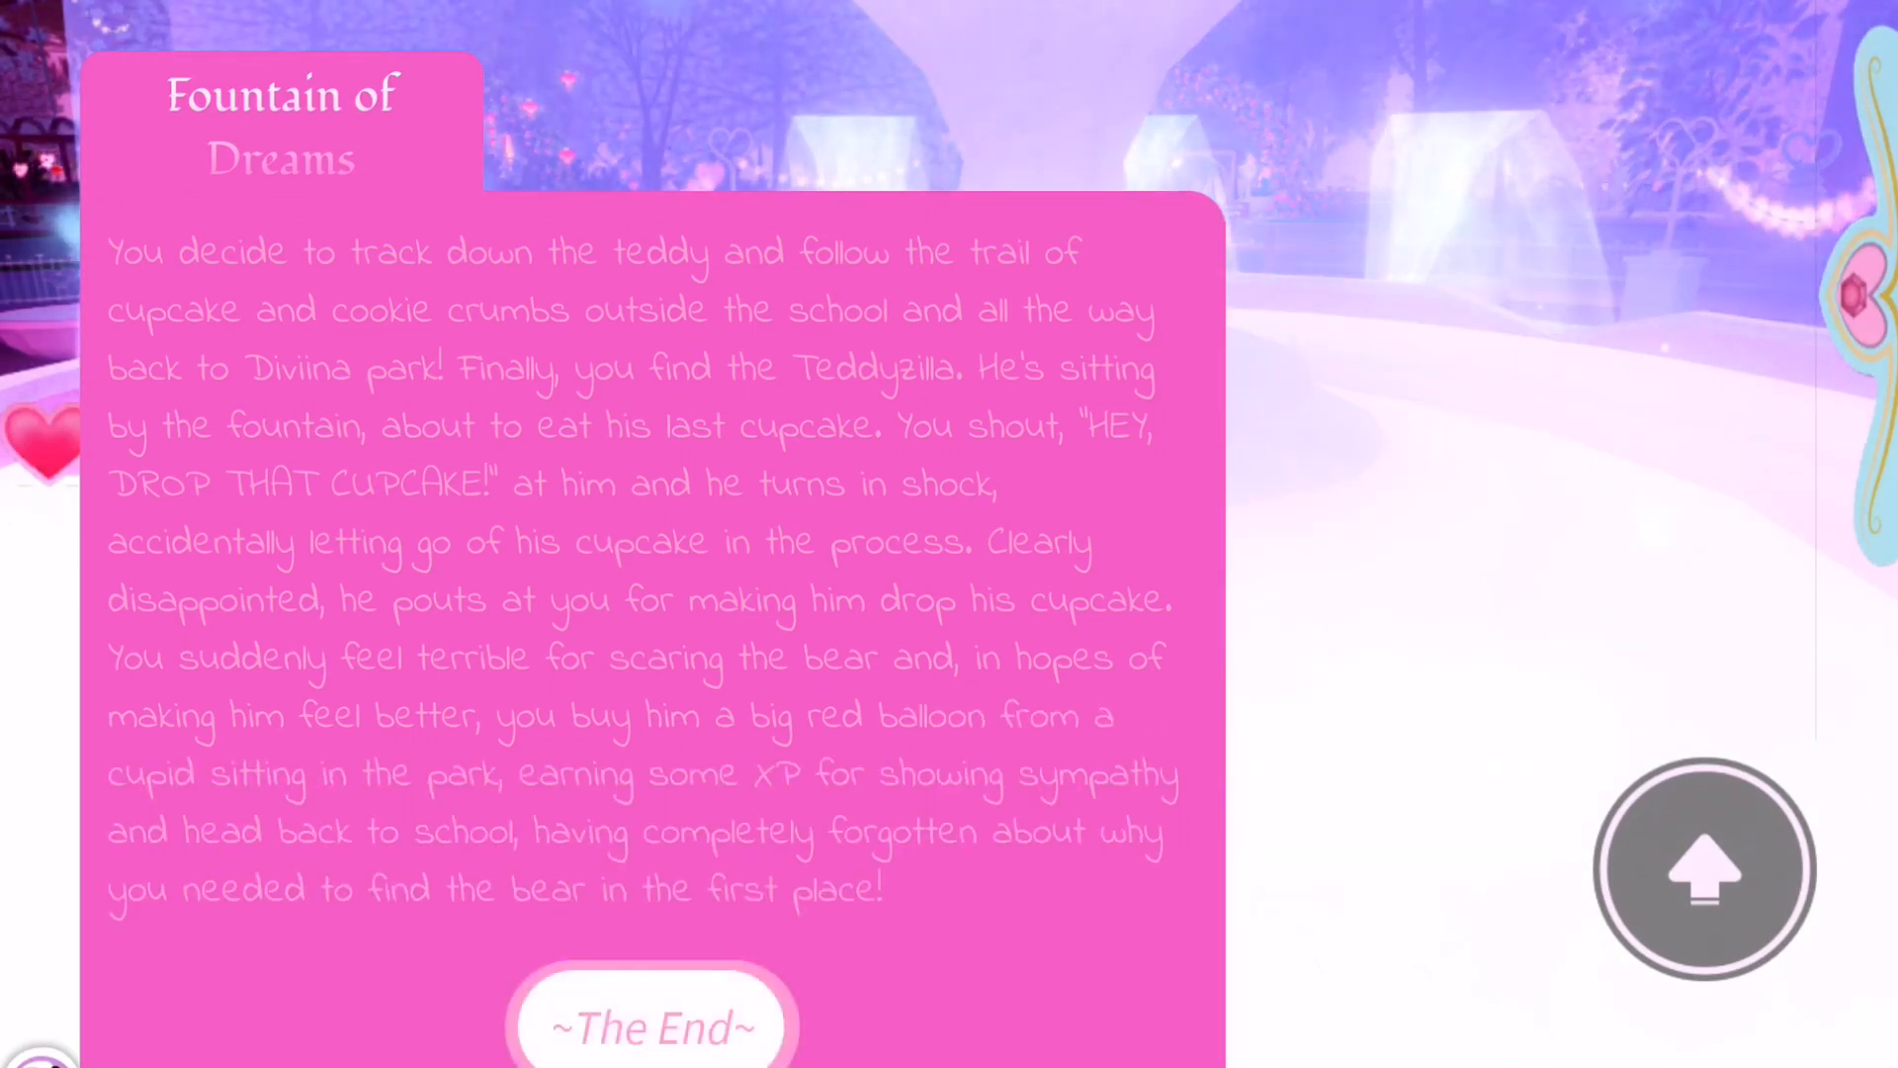
pyautogui.click(649, 1029)
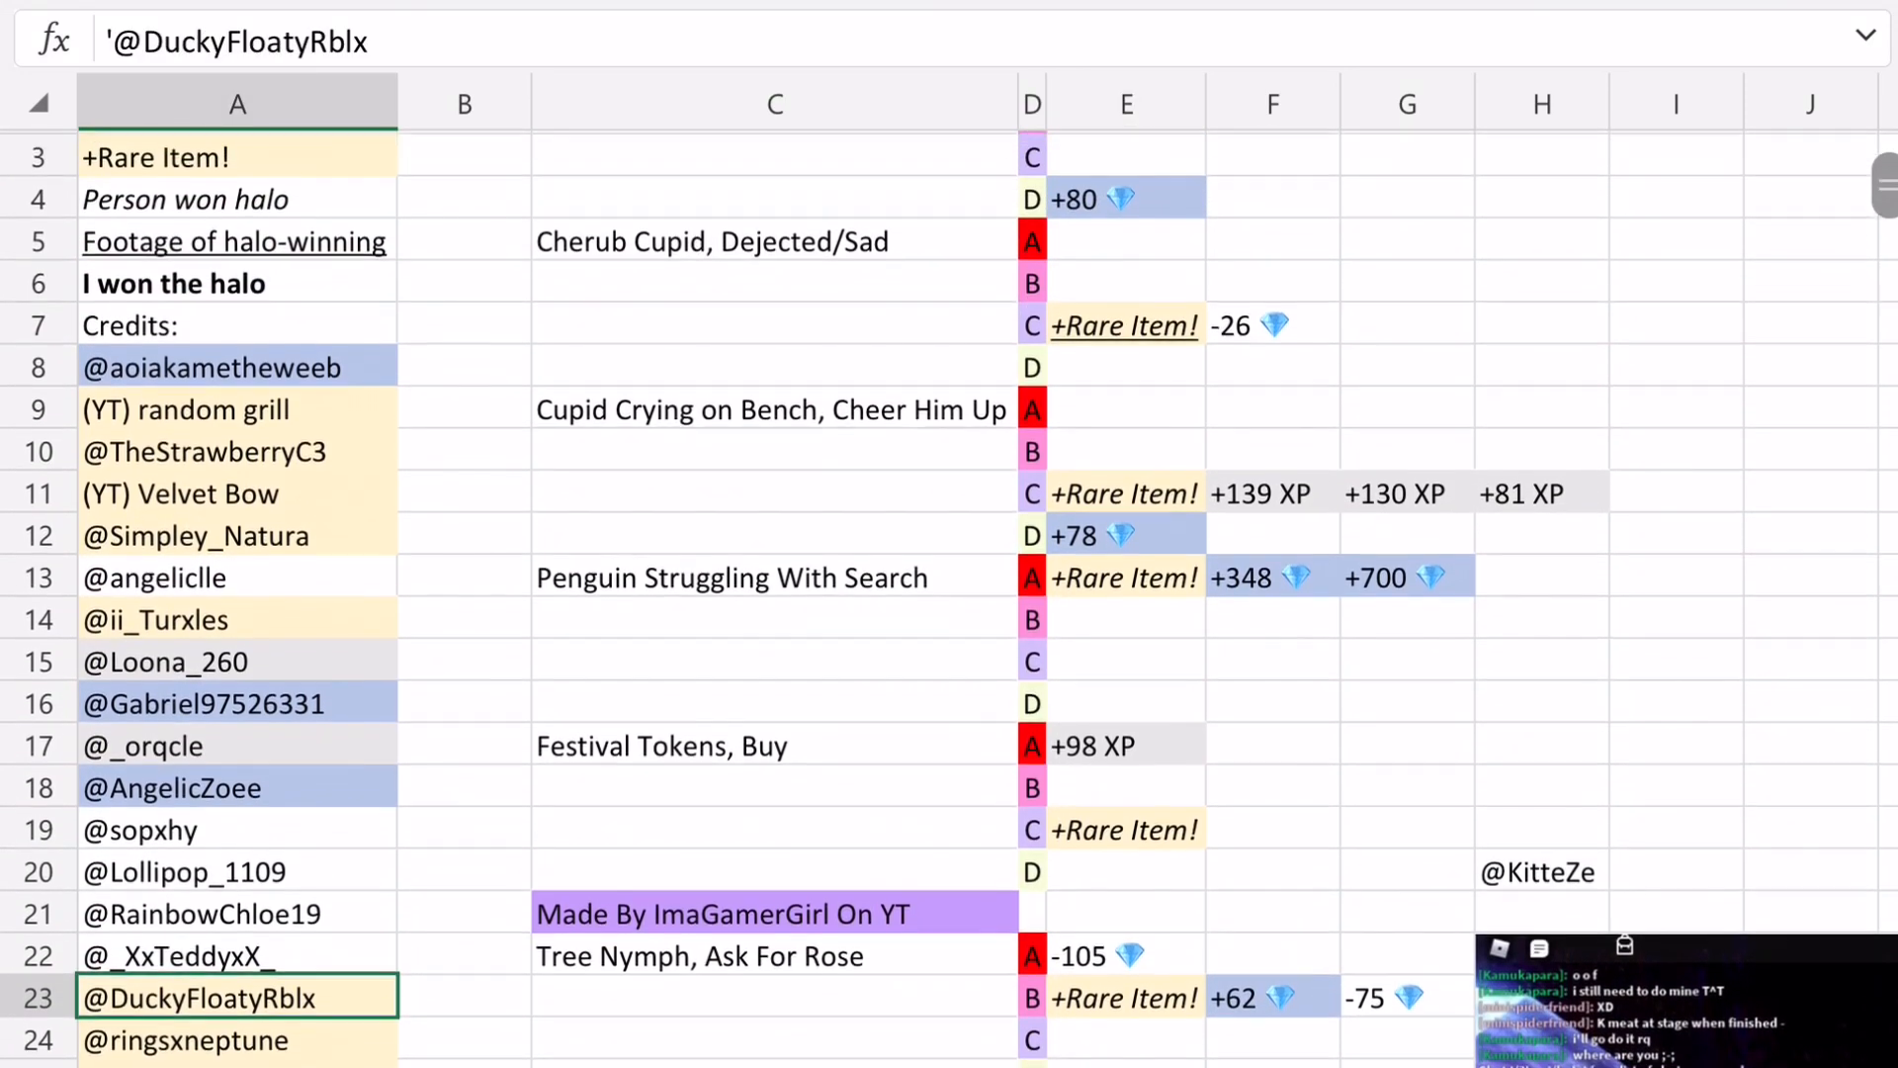
# Scroll the Excel tracker to its opening rows with the outcome legend
pyautogui.scroll(-3)
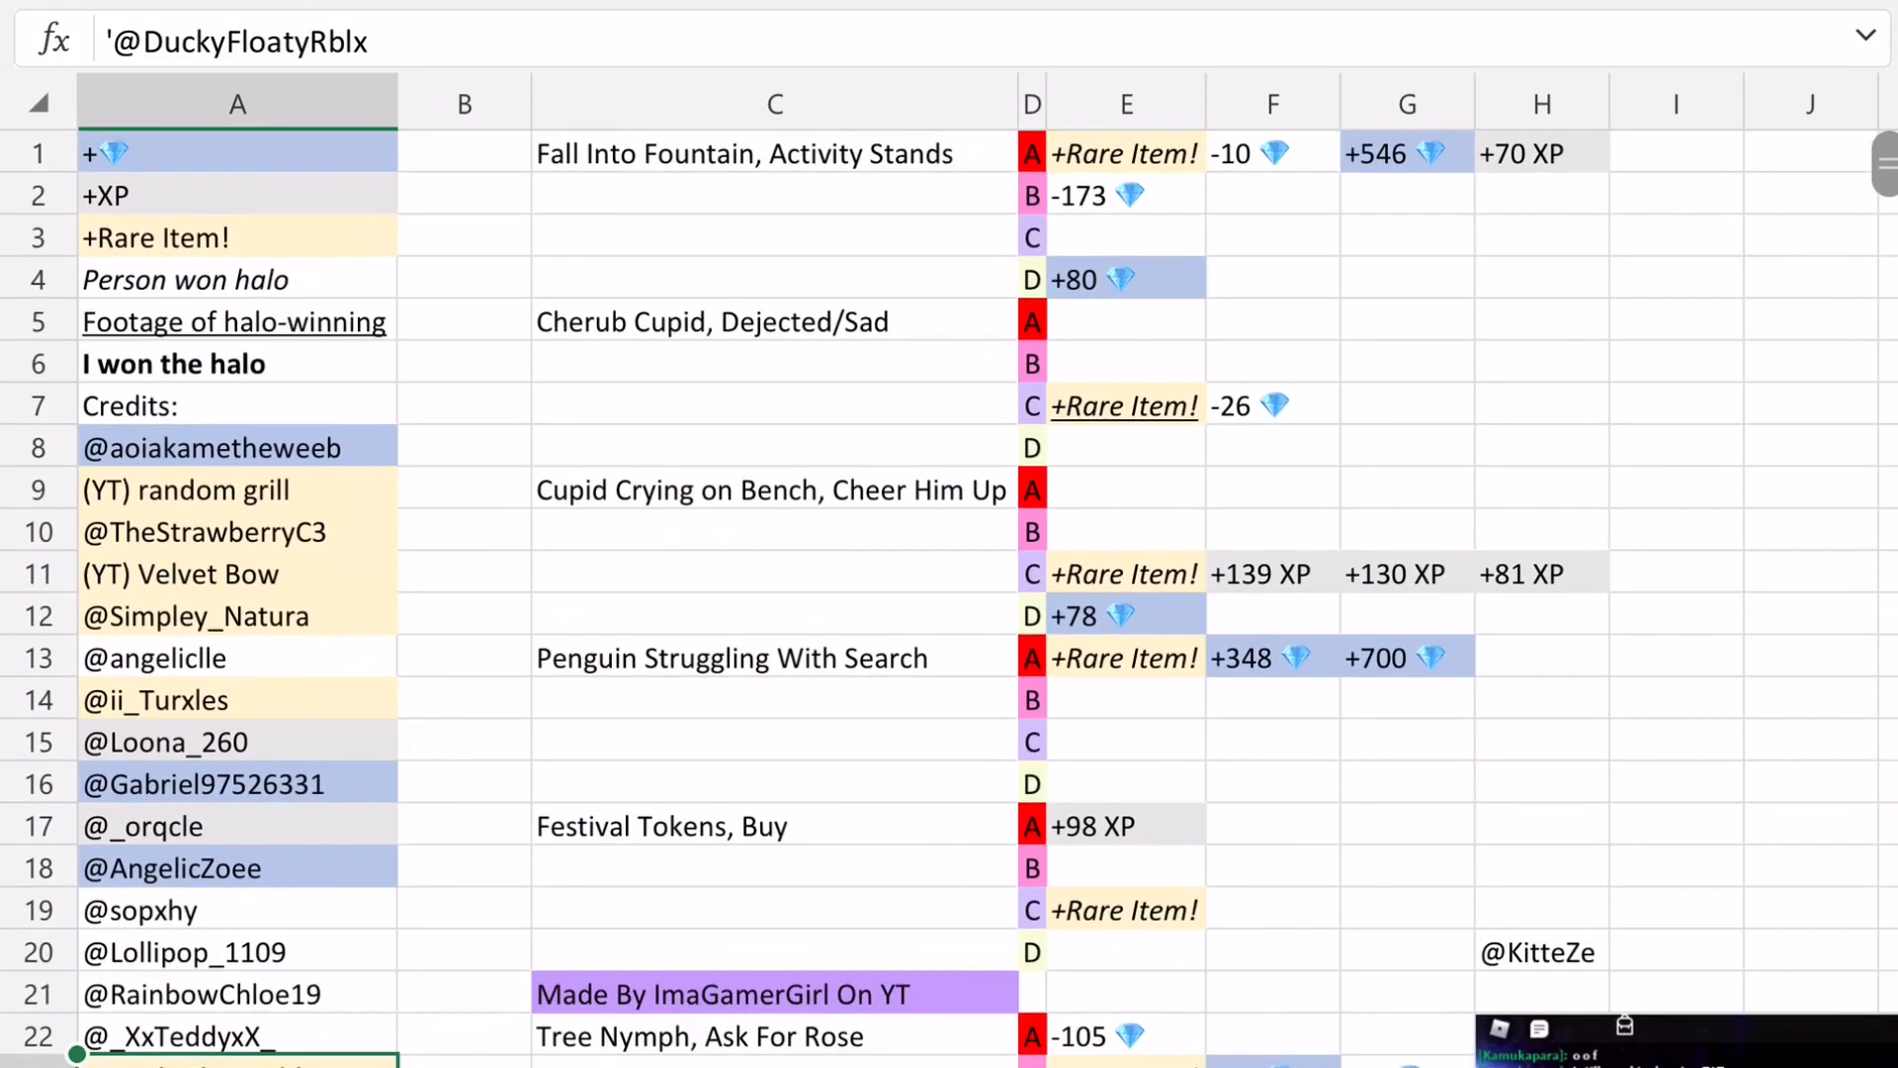
pyautogui.click(776, 154)
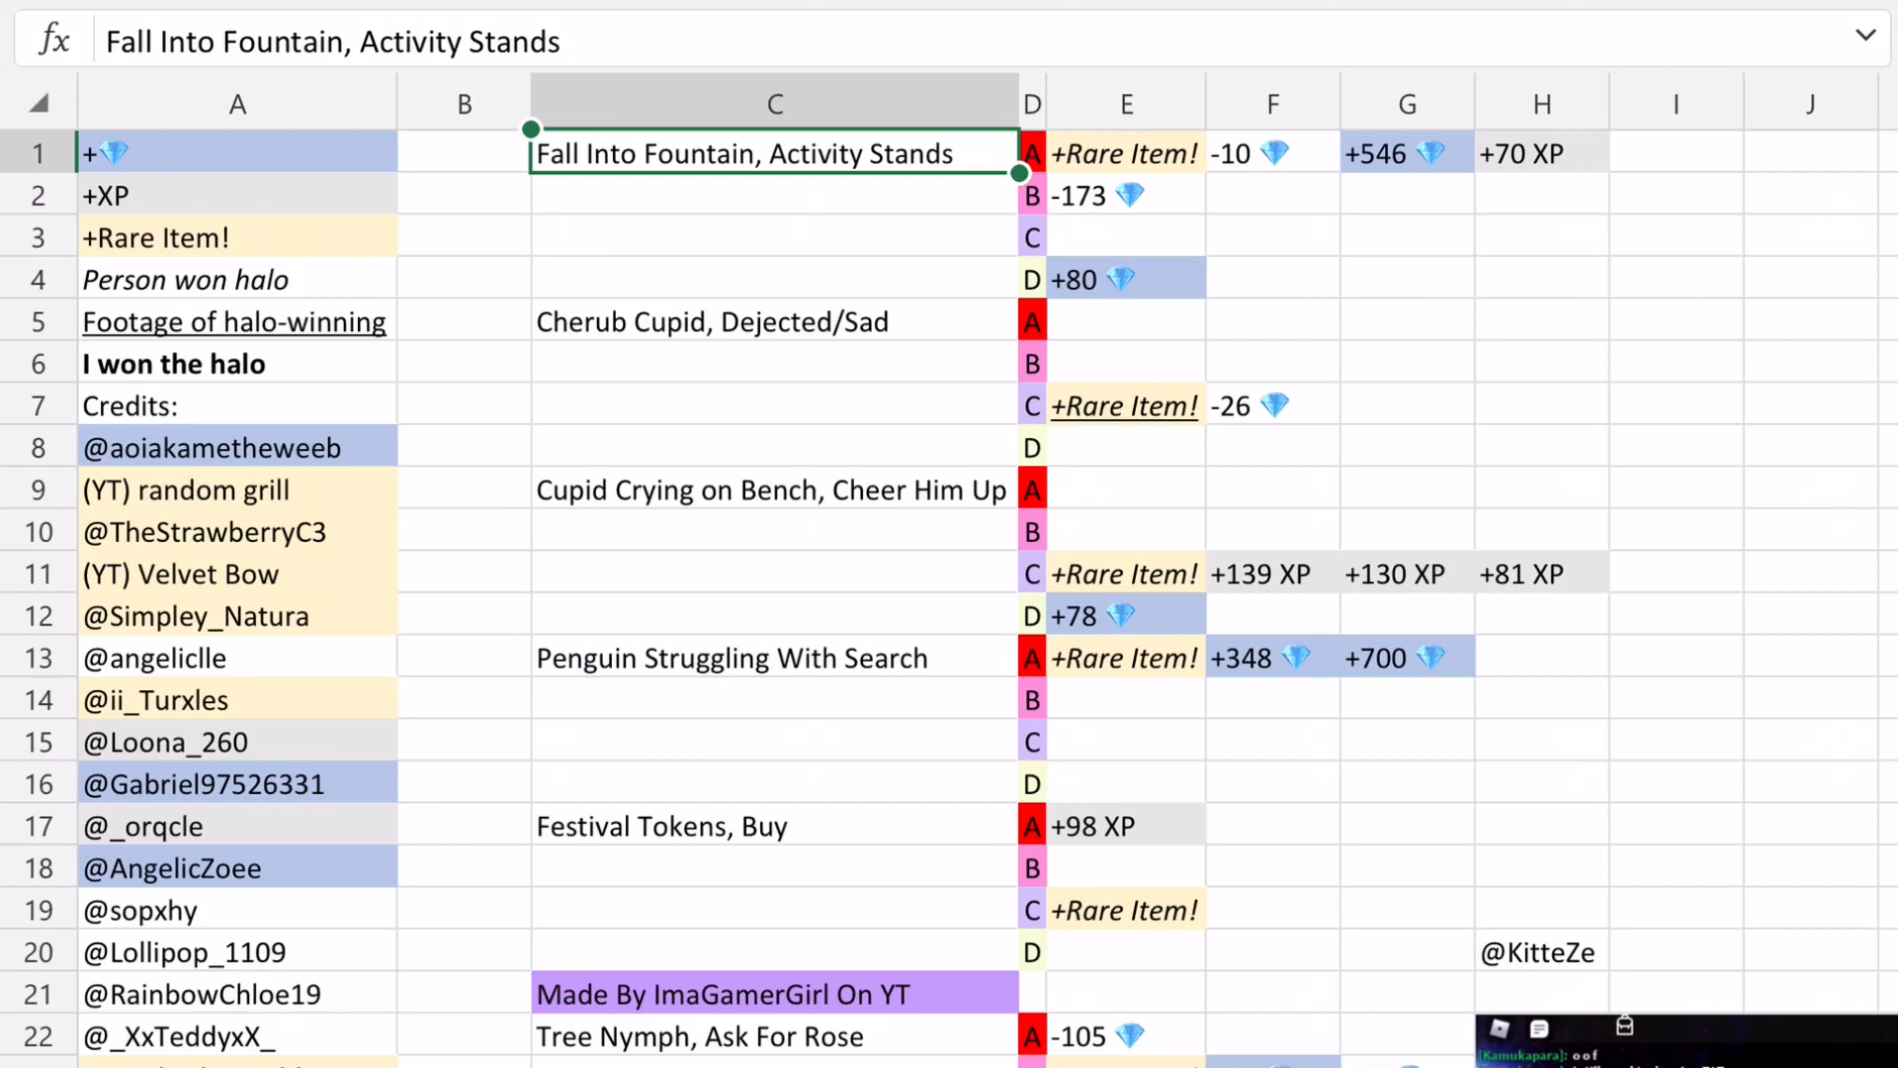
pyautogui.click(774, 320)
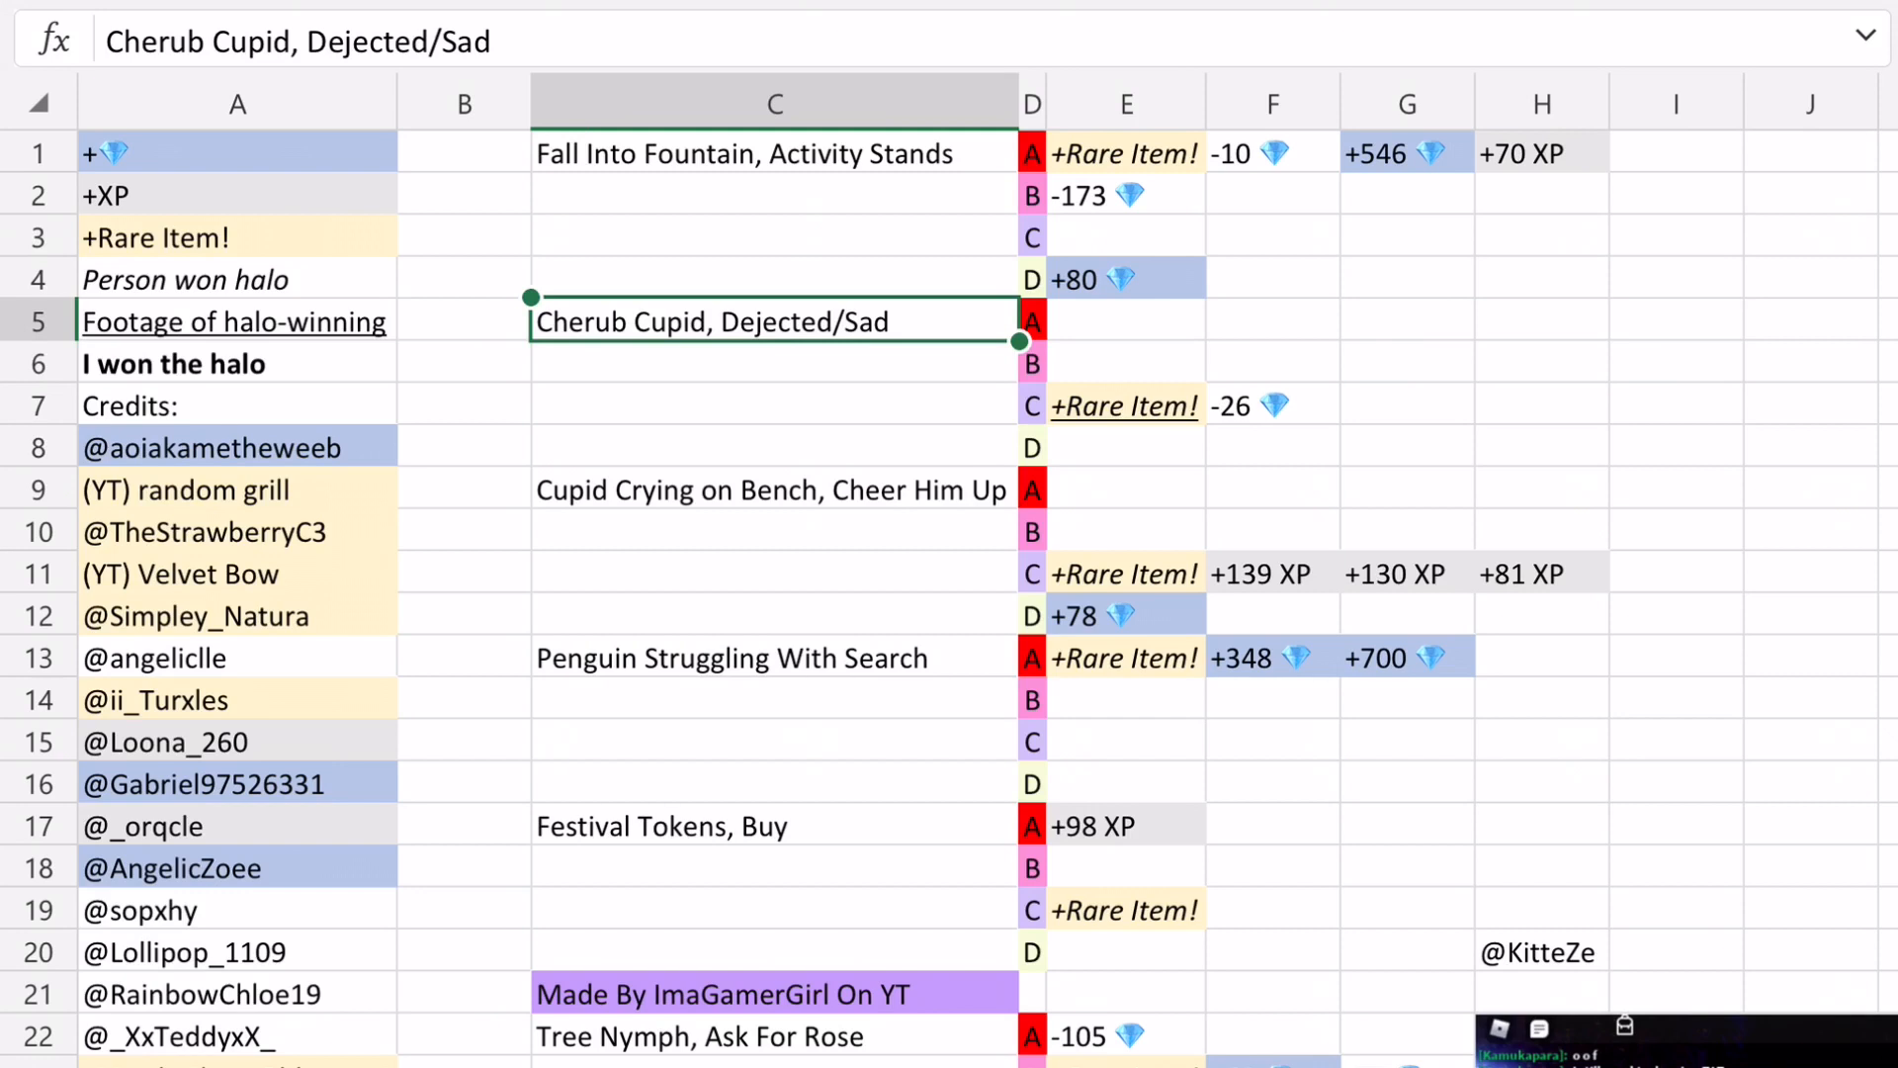
pyautogui.click(1125, 406)
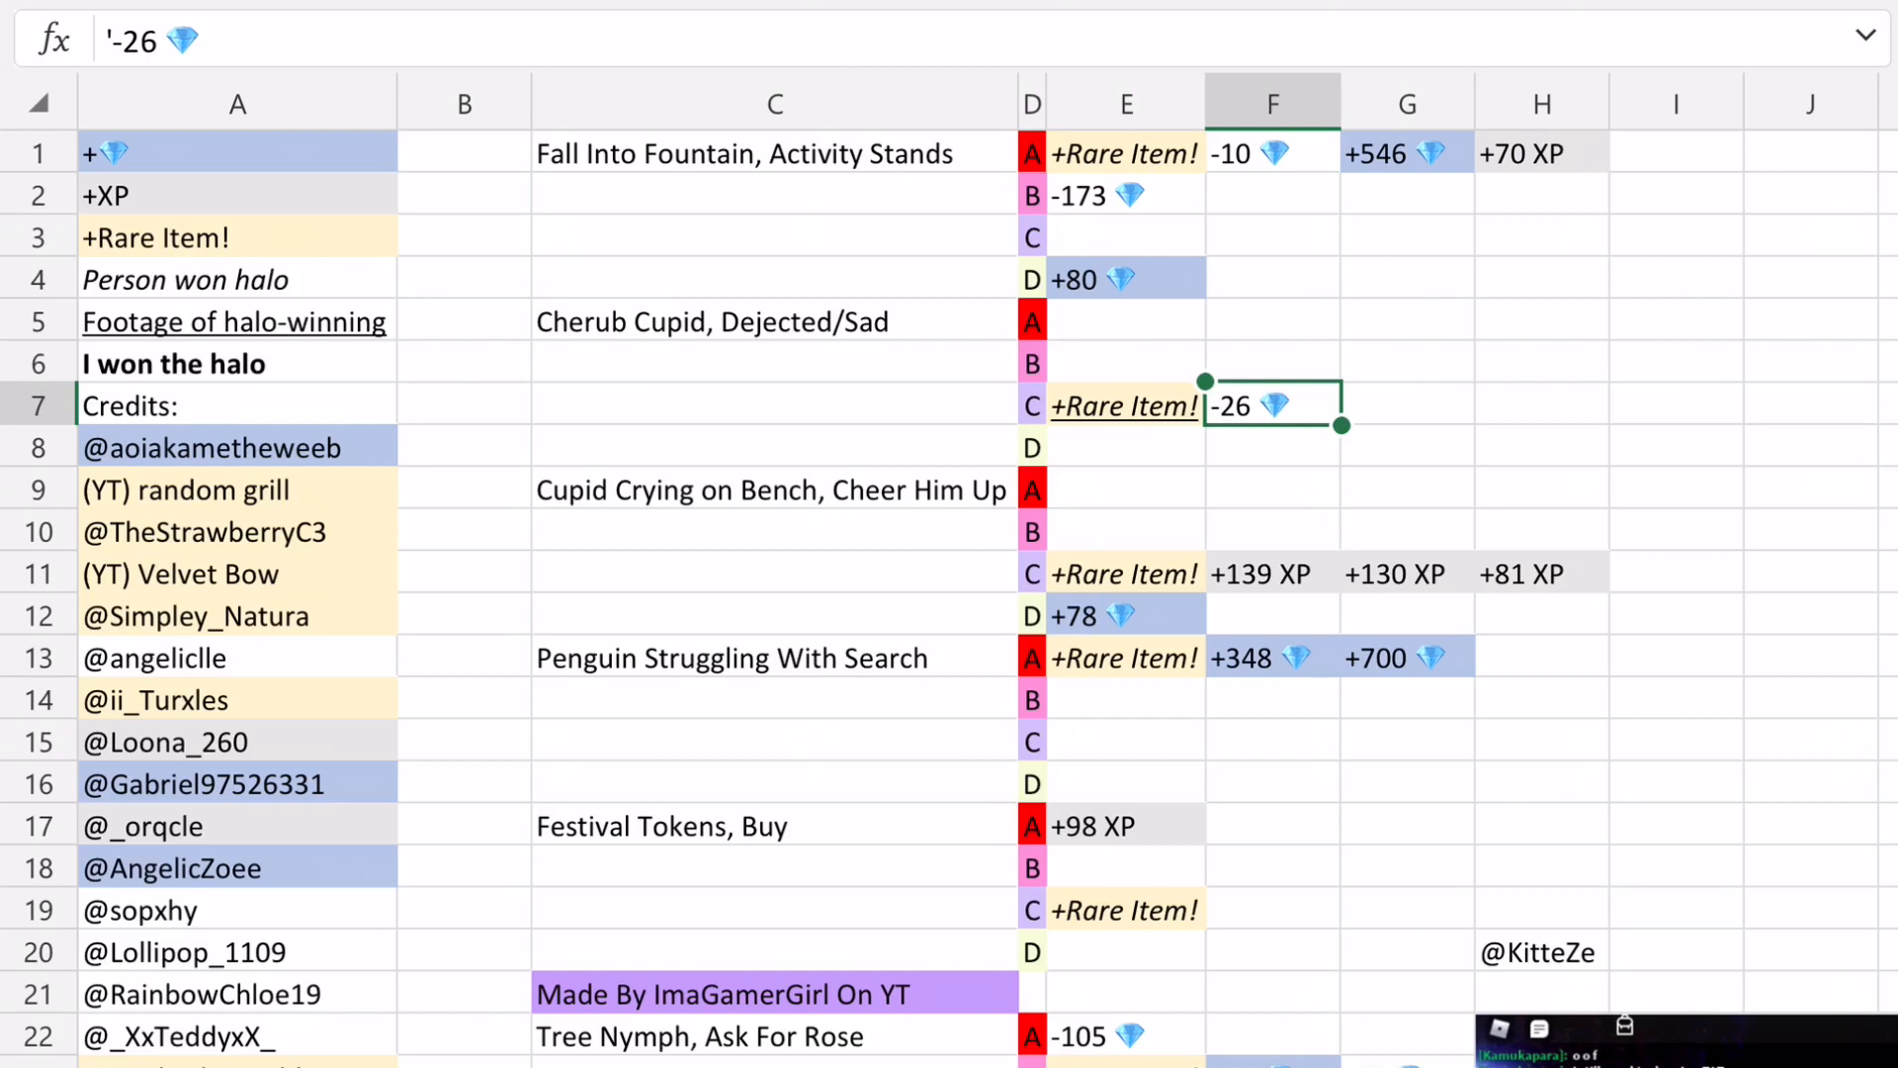
pyautogui.click(773, 490)
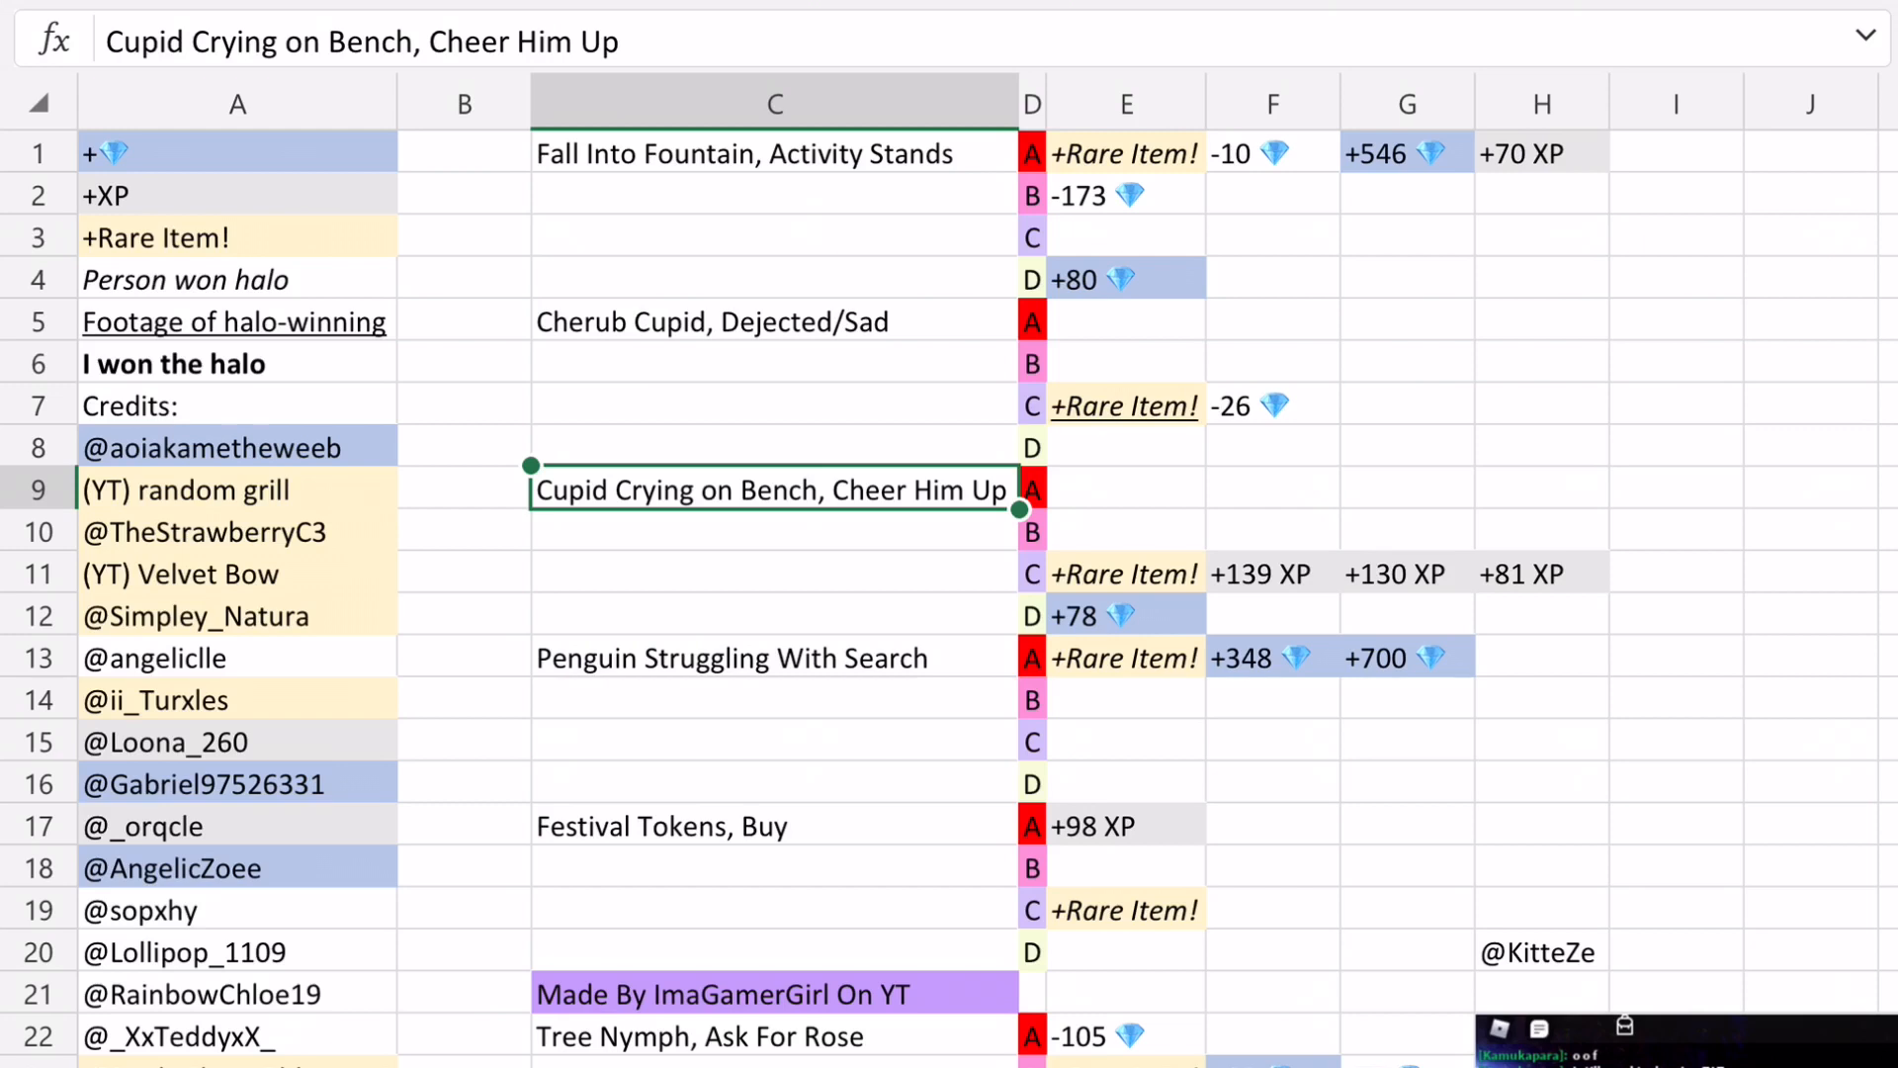
pyautogui.click(1123, 572)
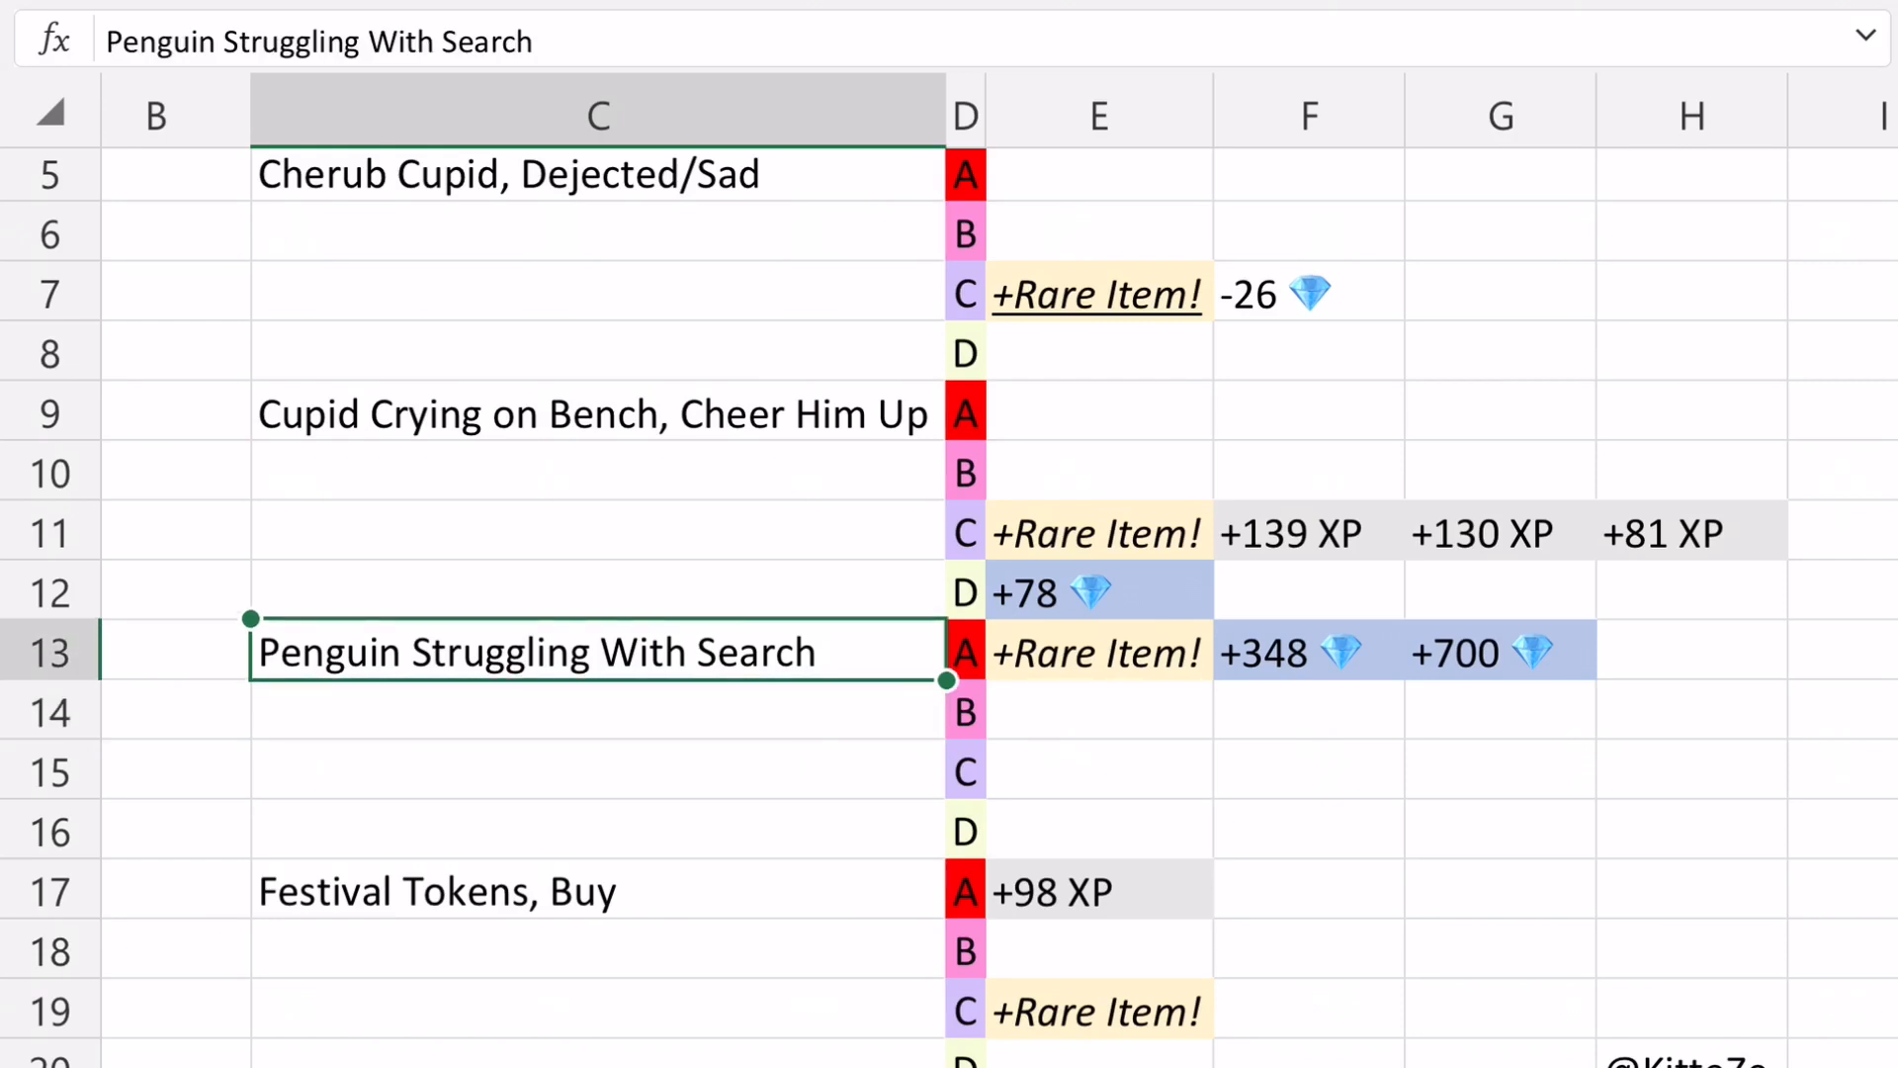
pyautogui.click(1096, 652)
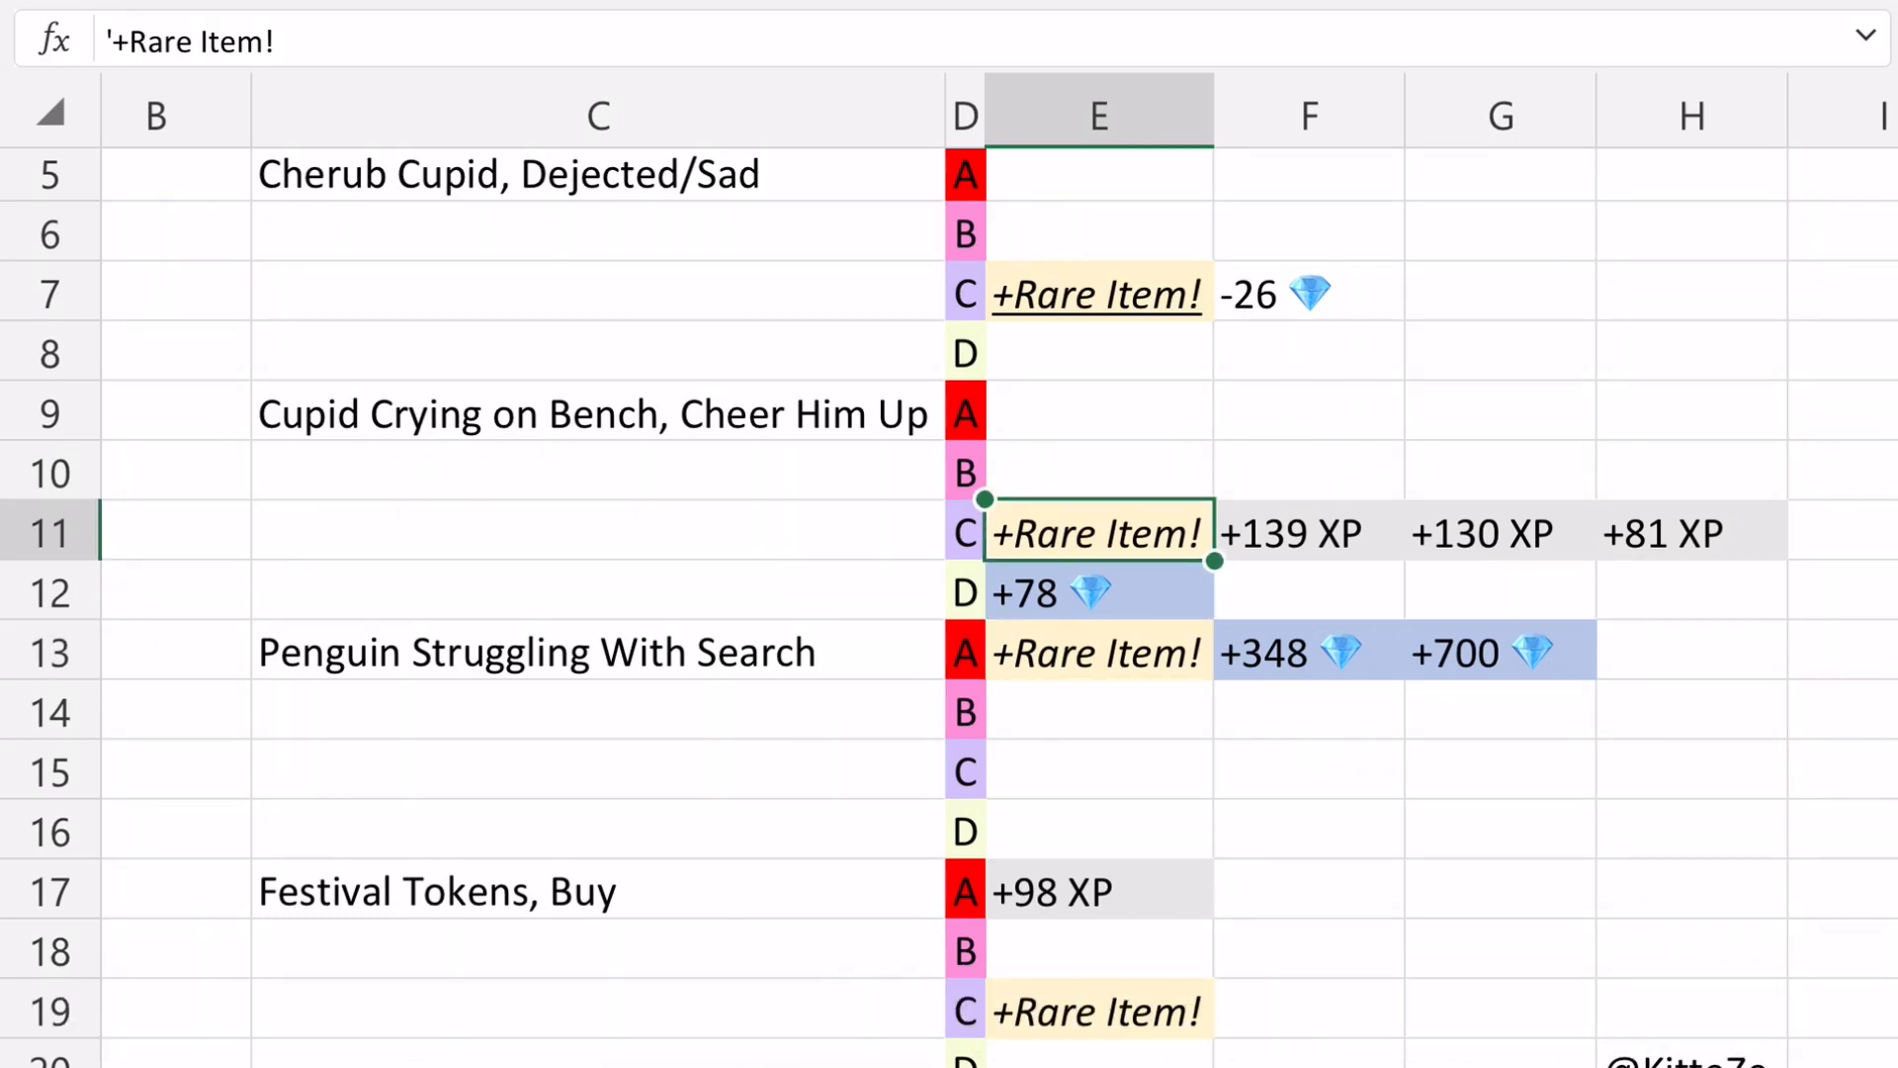
pyautogui.click(1097, 293)
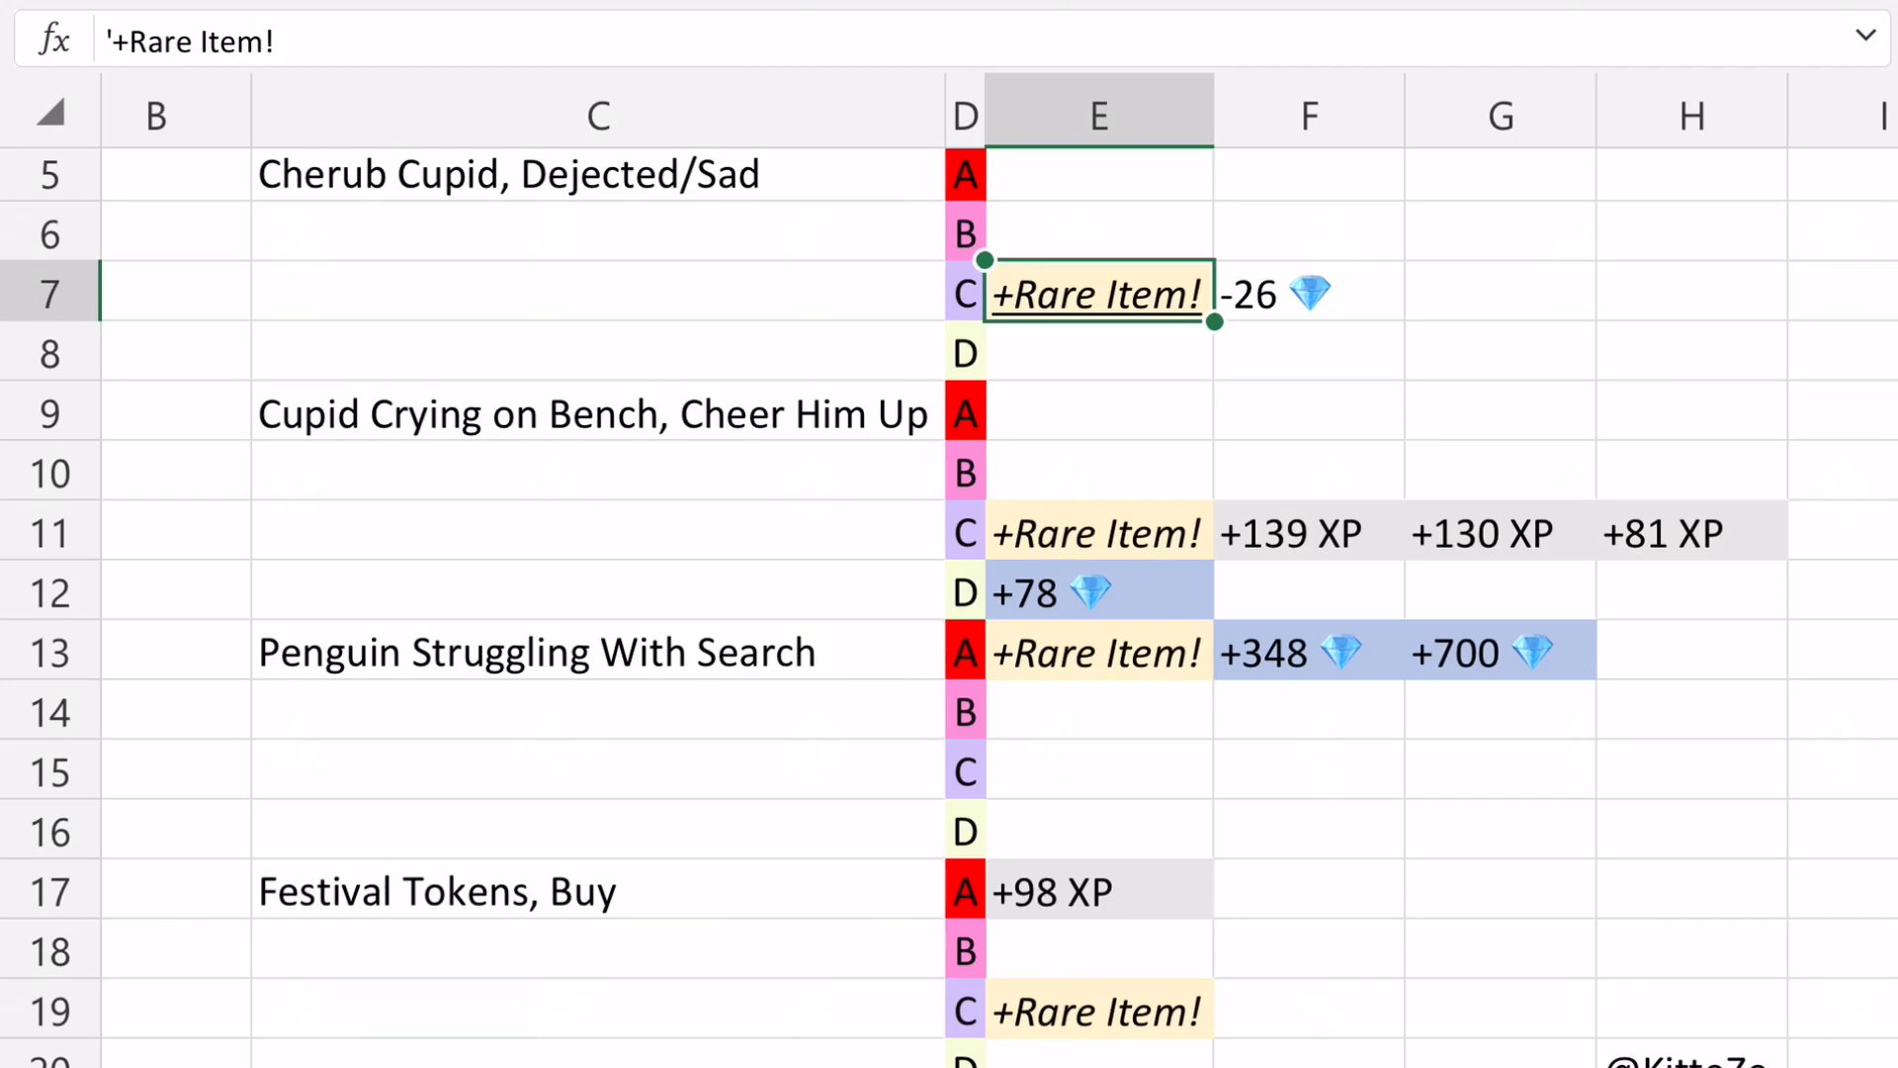
pyautogui.scroll(-3)
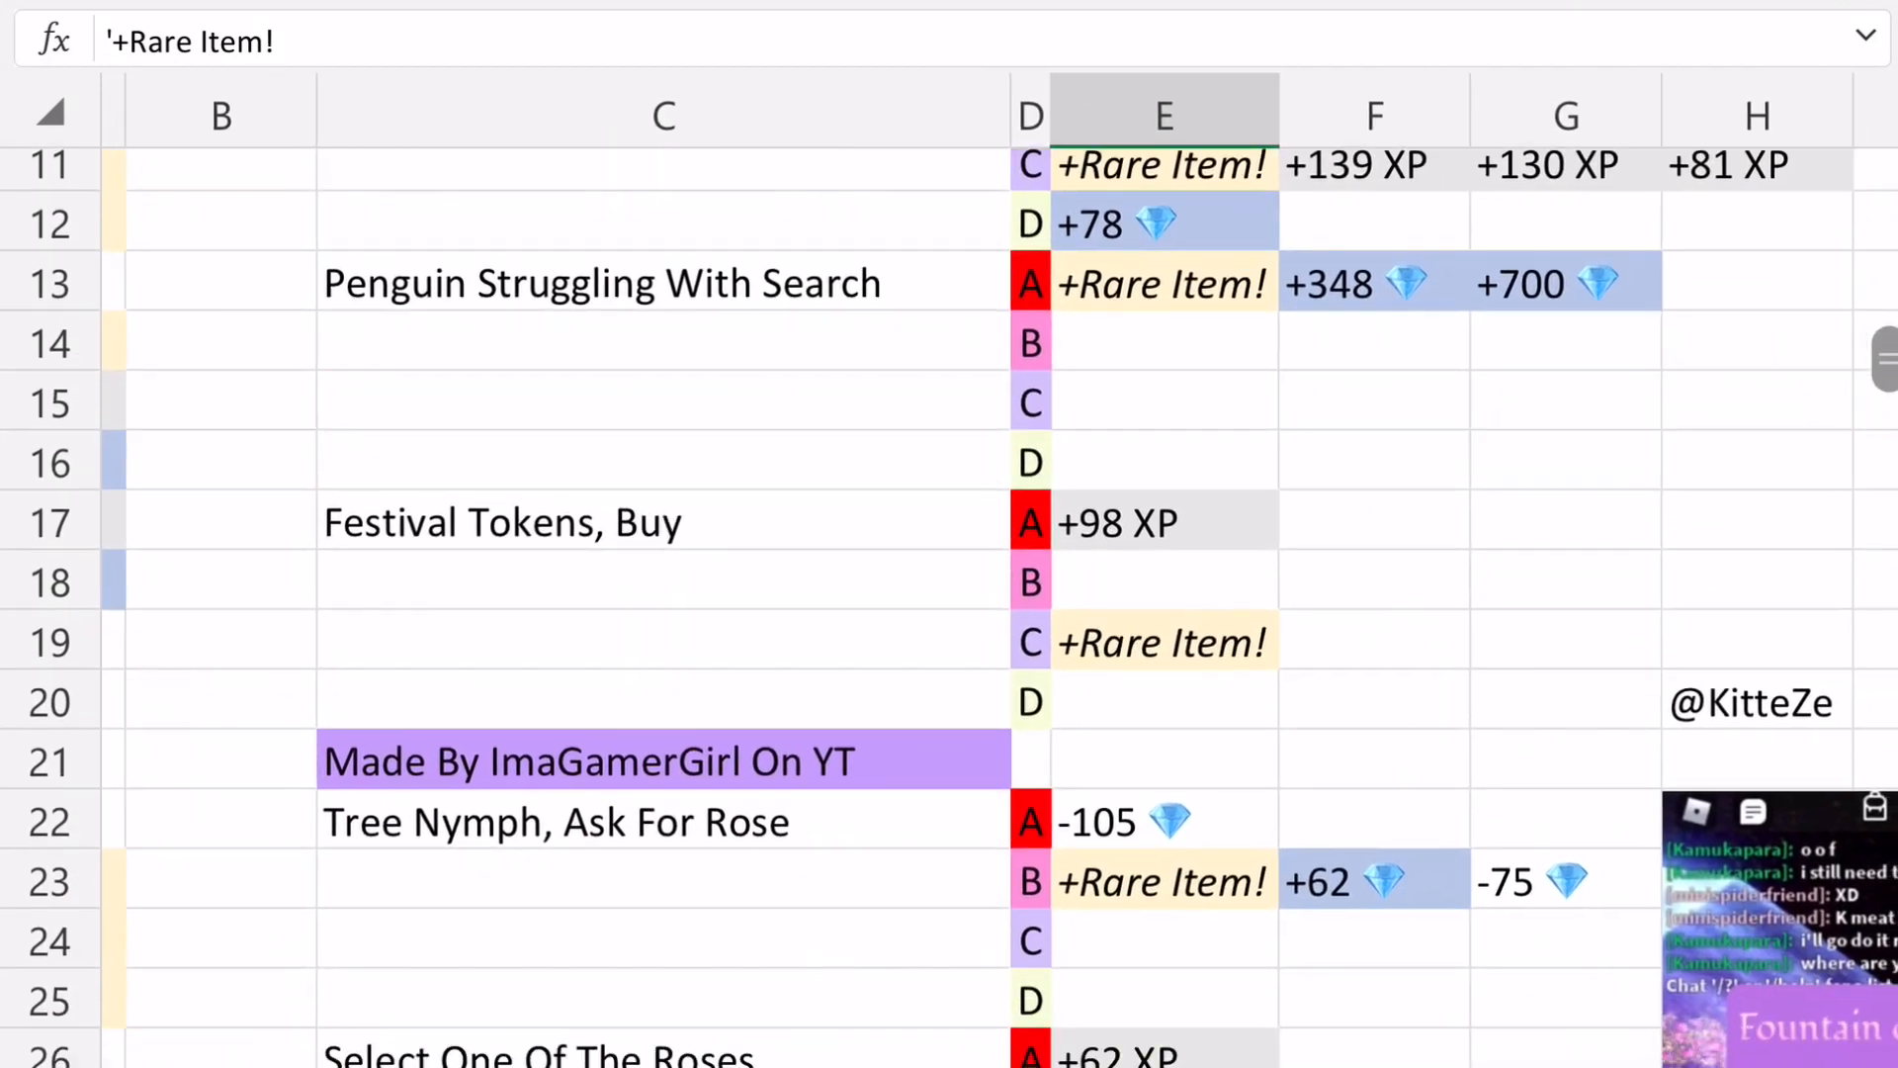
pyautogui.scroll(-3)
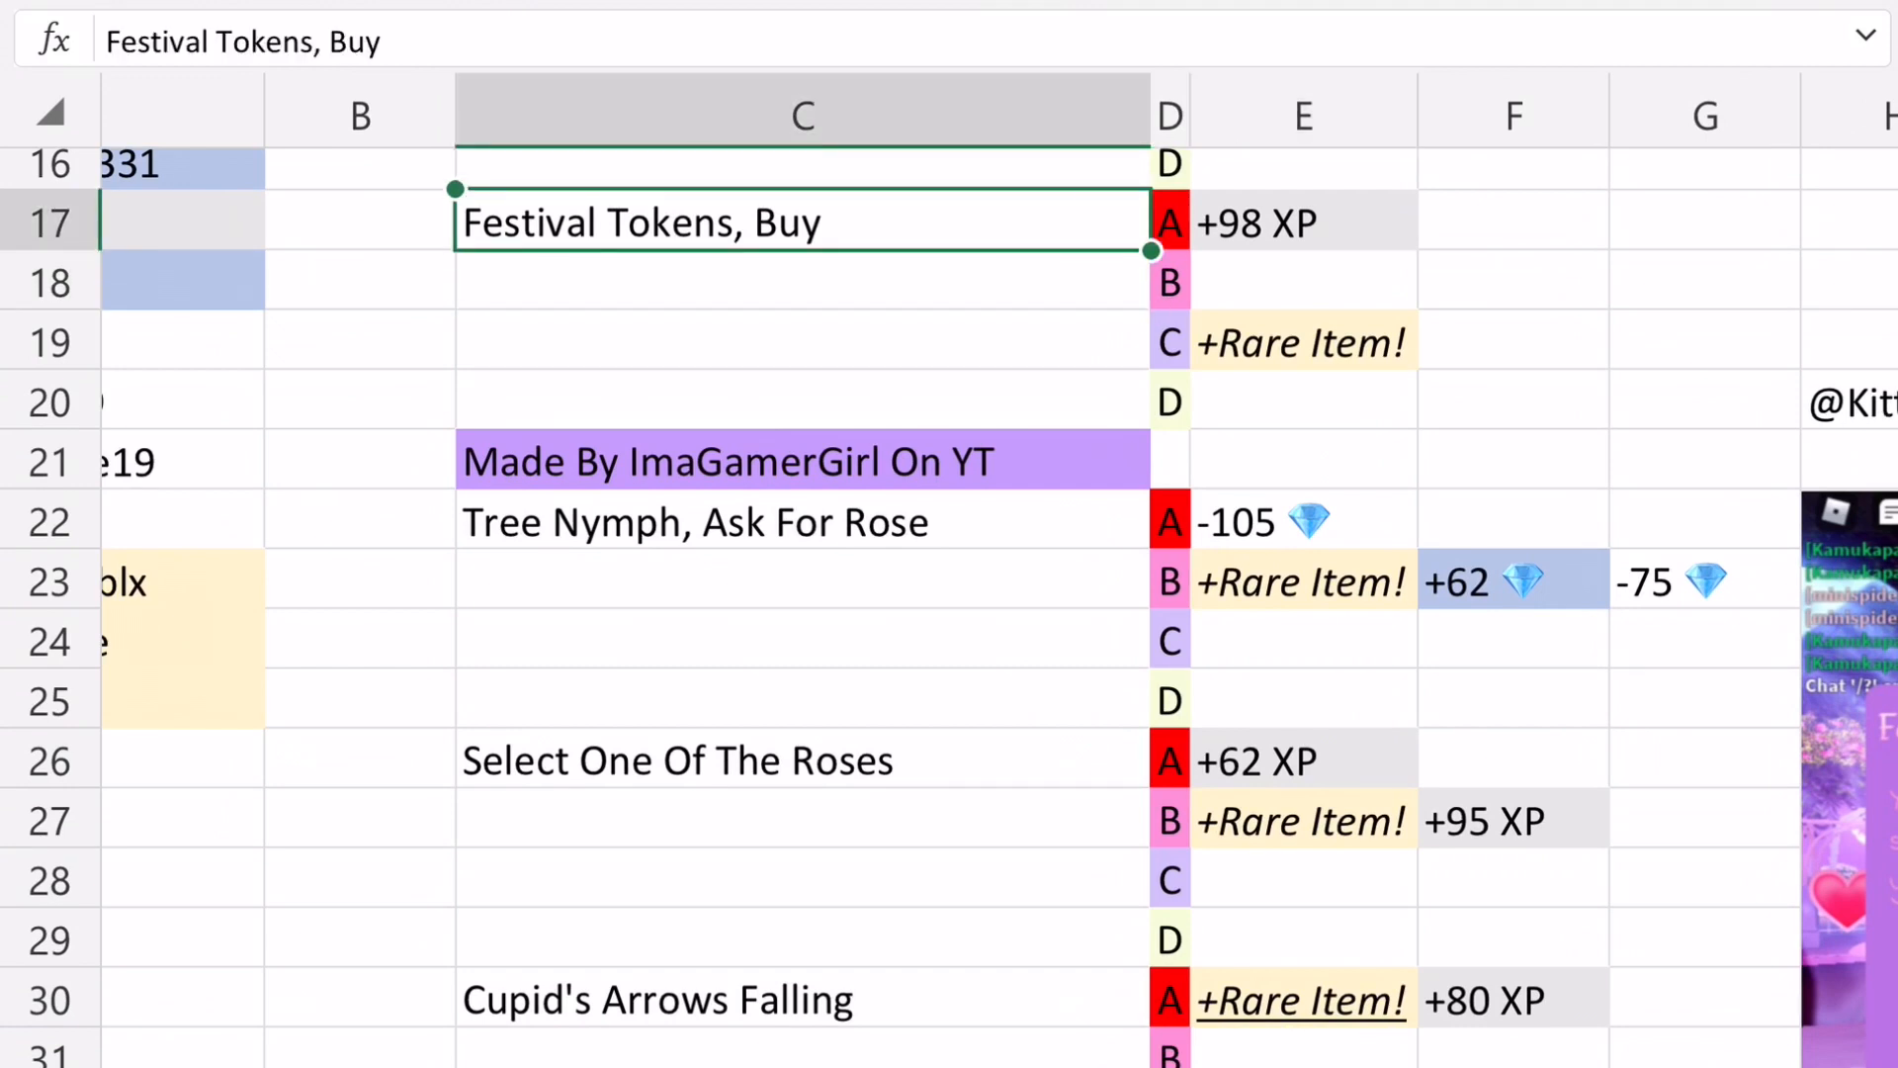
pyautogui.click(1303, 341)
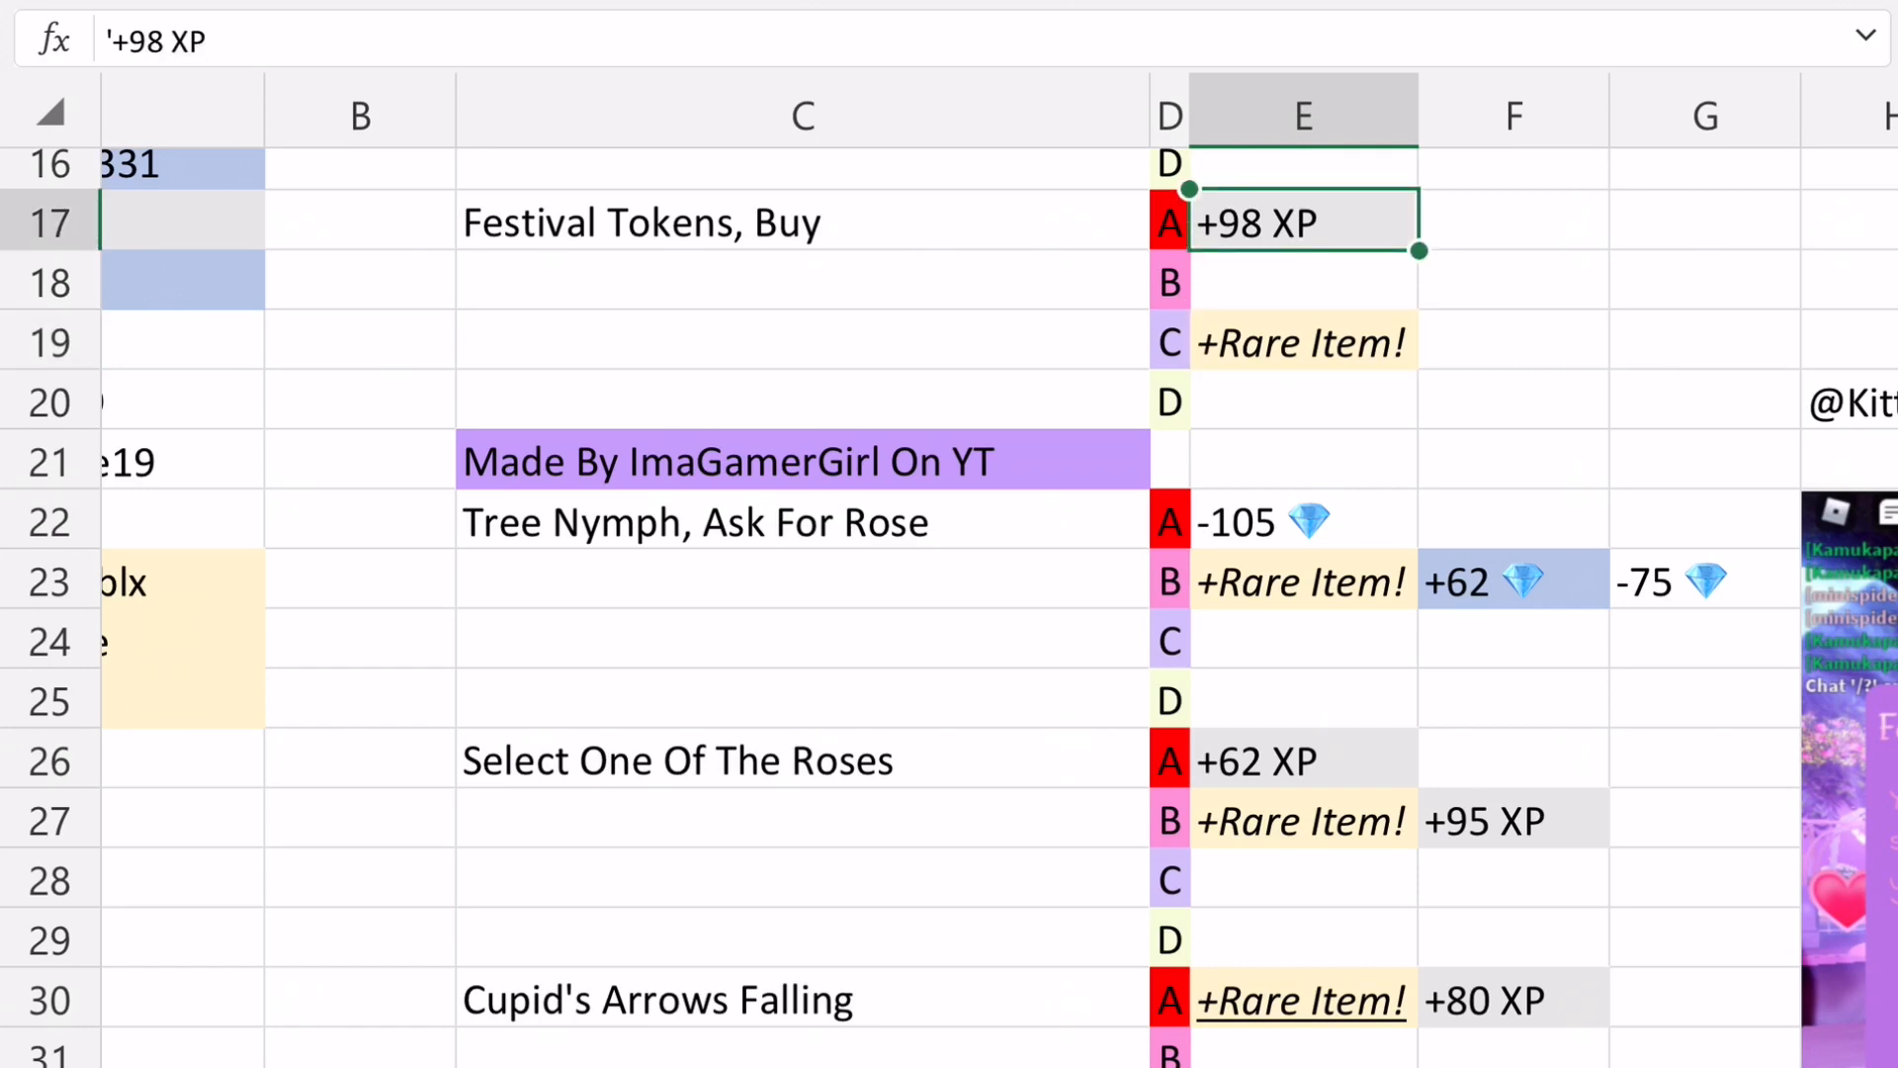
pyautogui.scroll(-3)
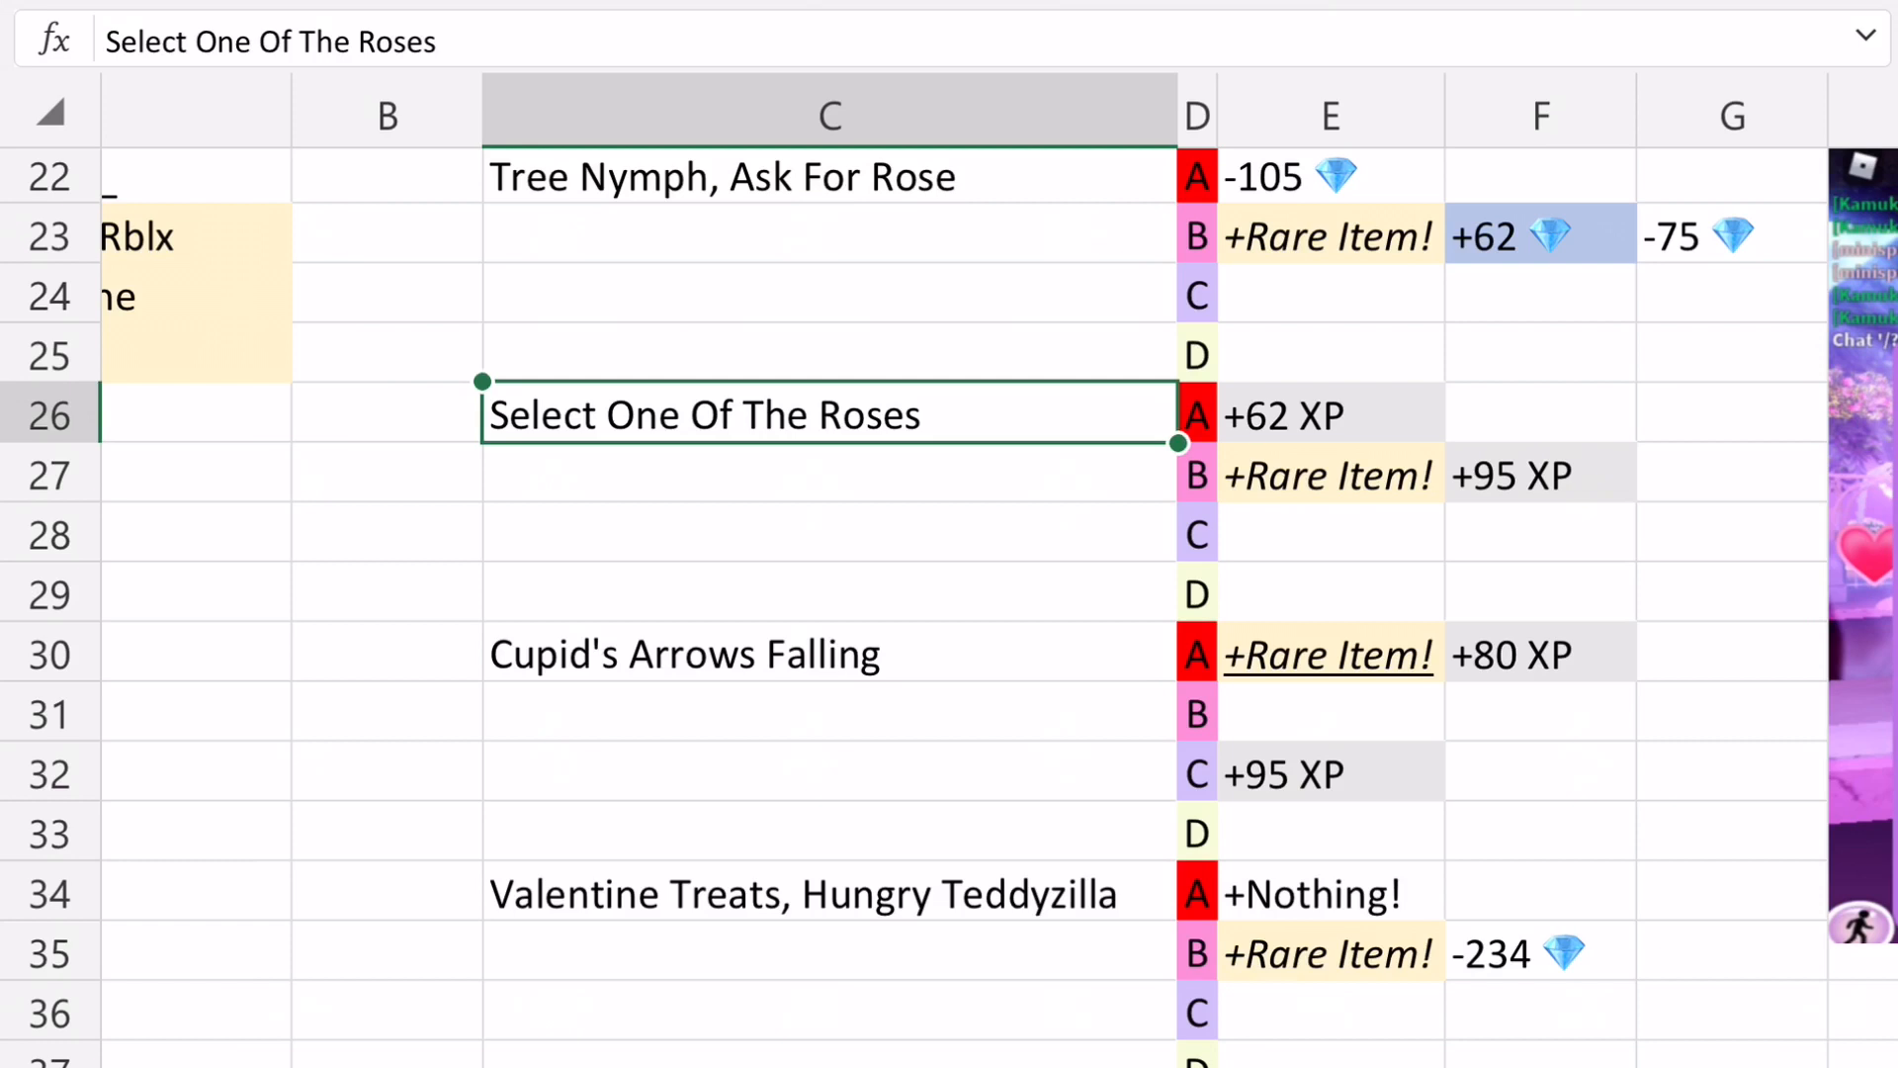
pyautogui.hscroll(-3)
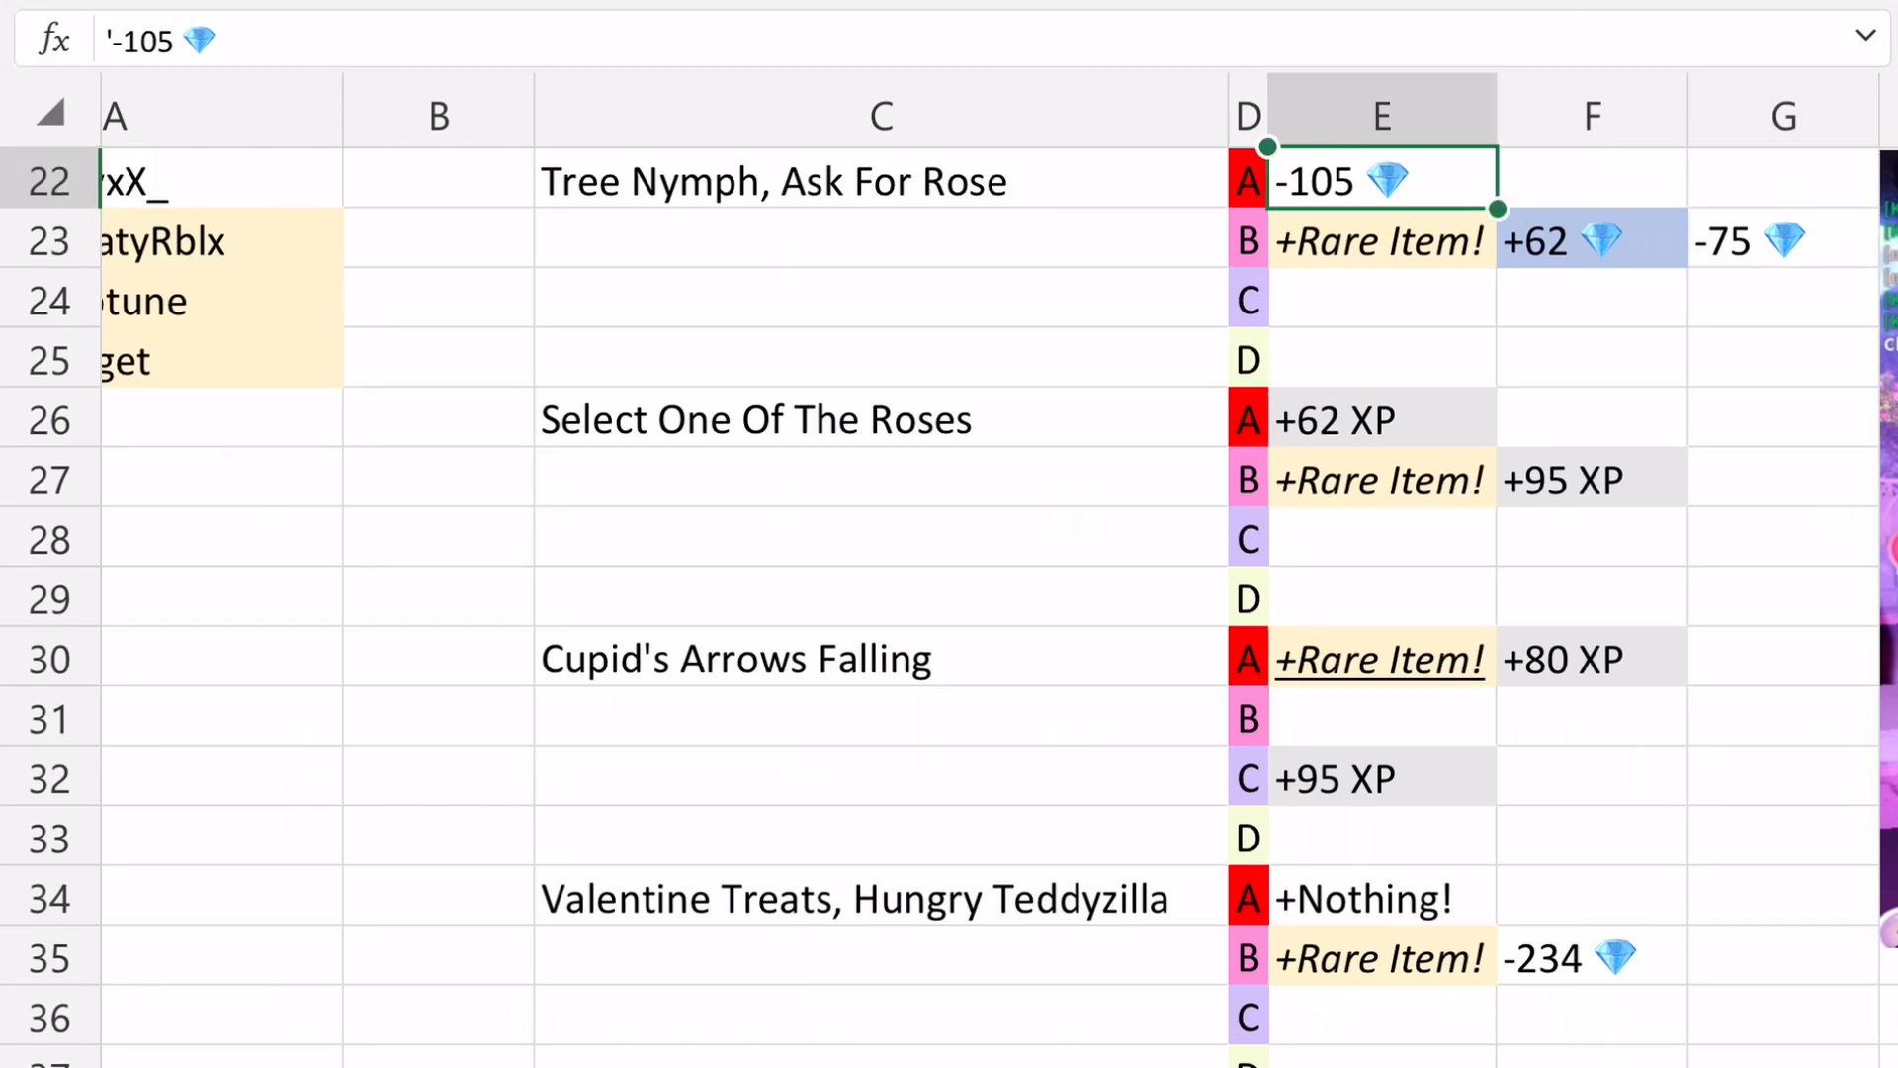
pyautogui.click(1590, 480)
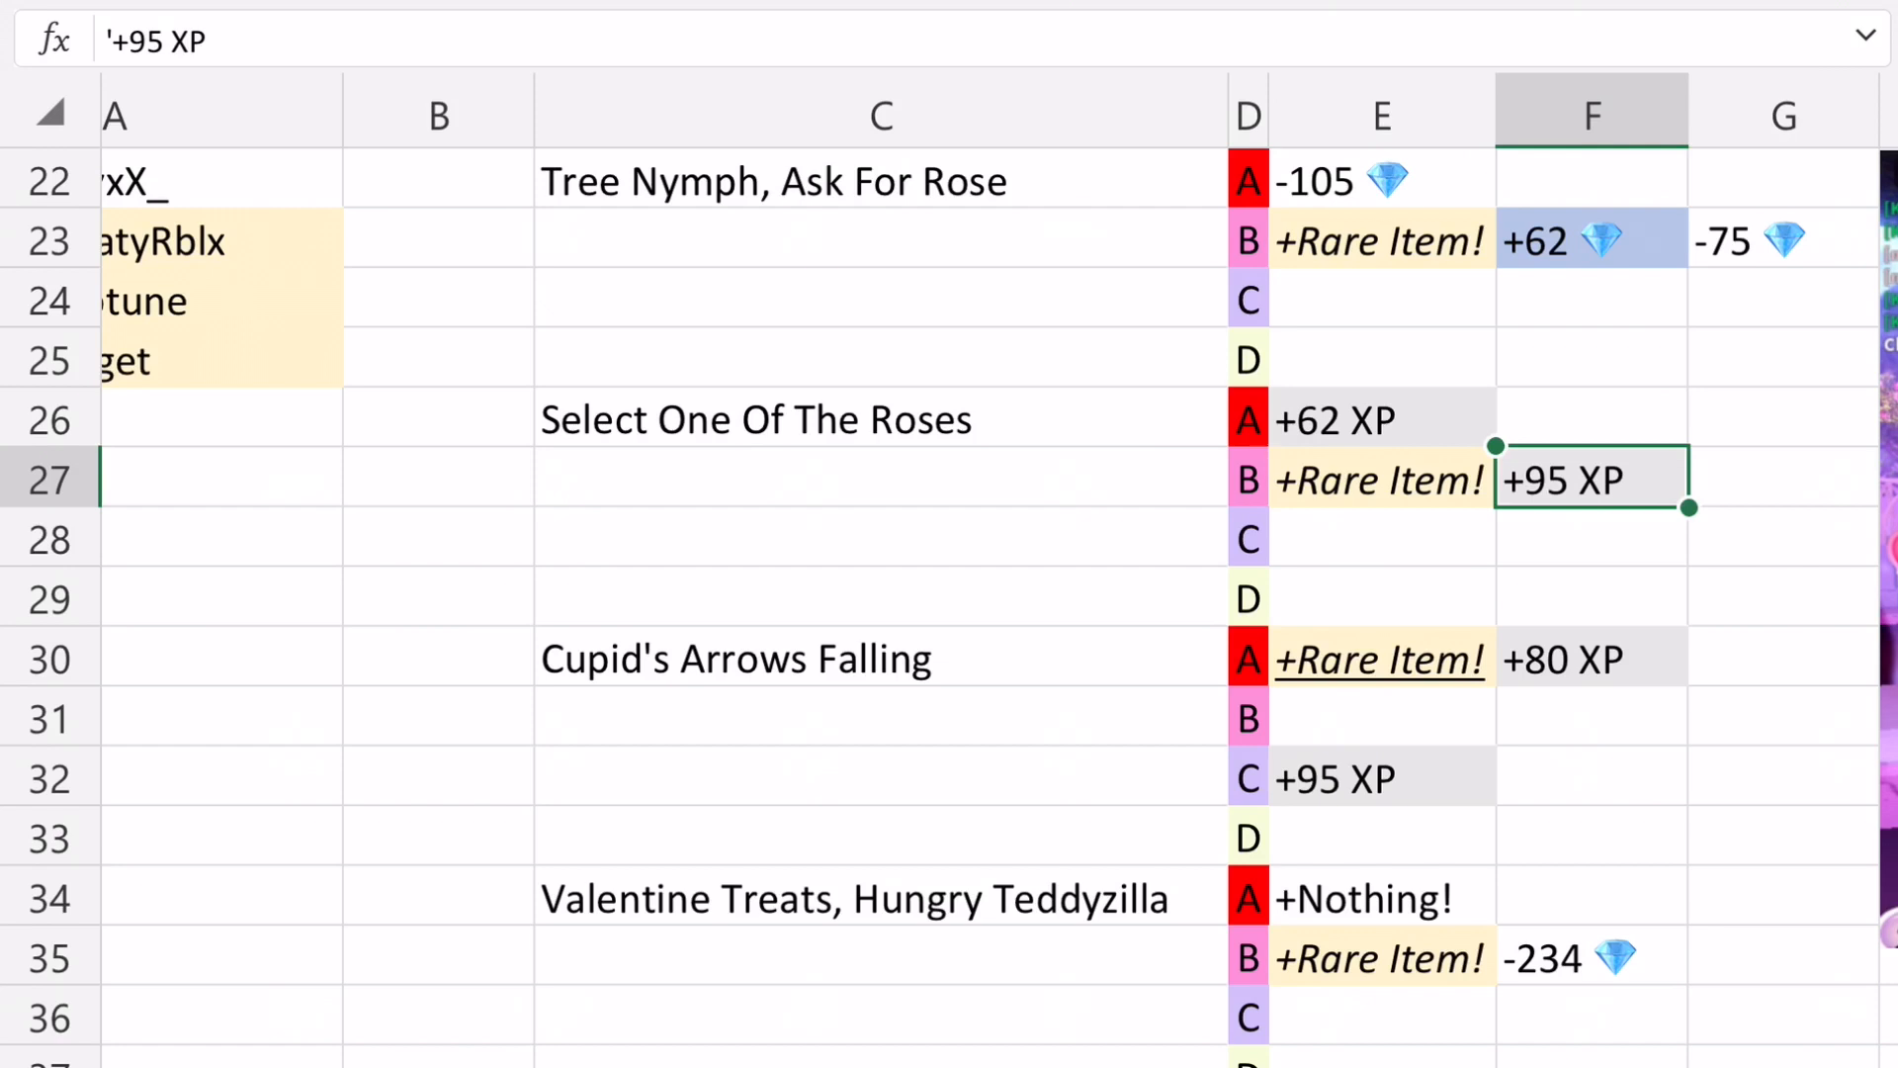
pyautogui.click(1382, 421)
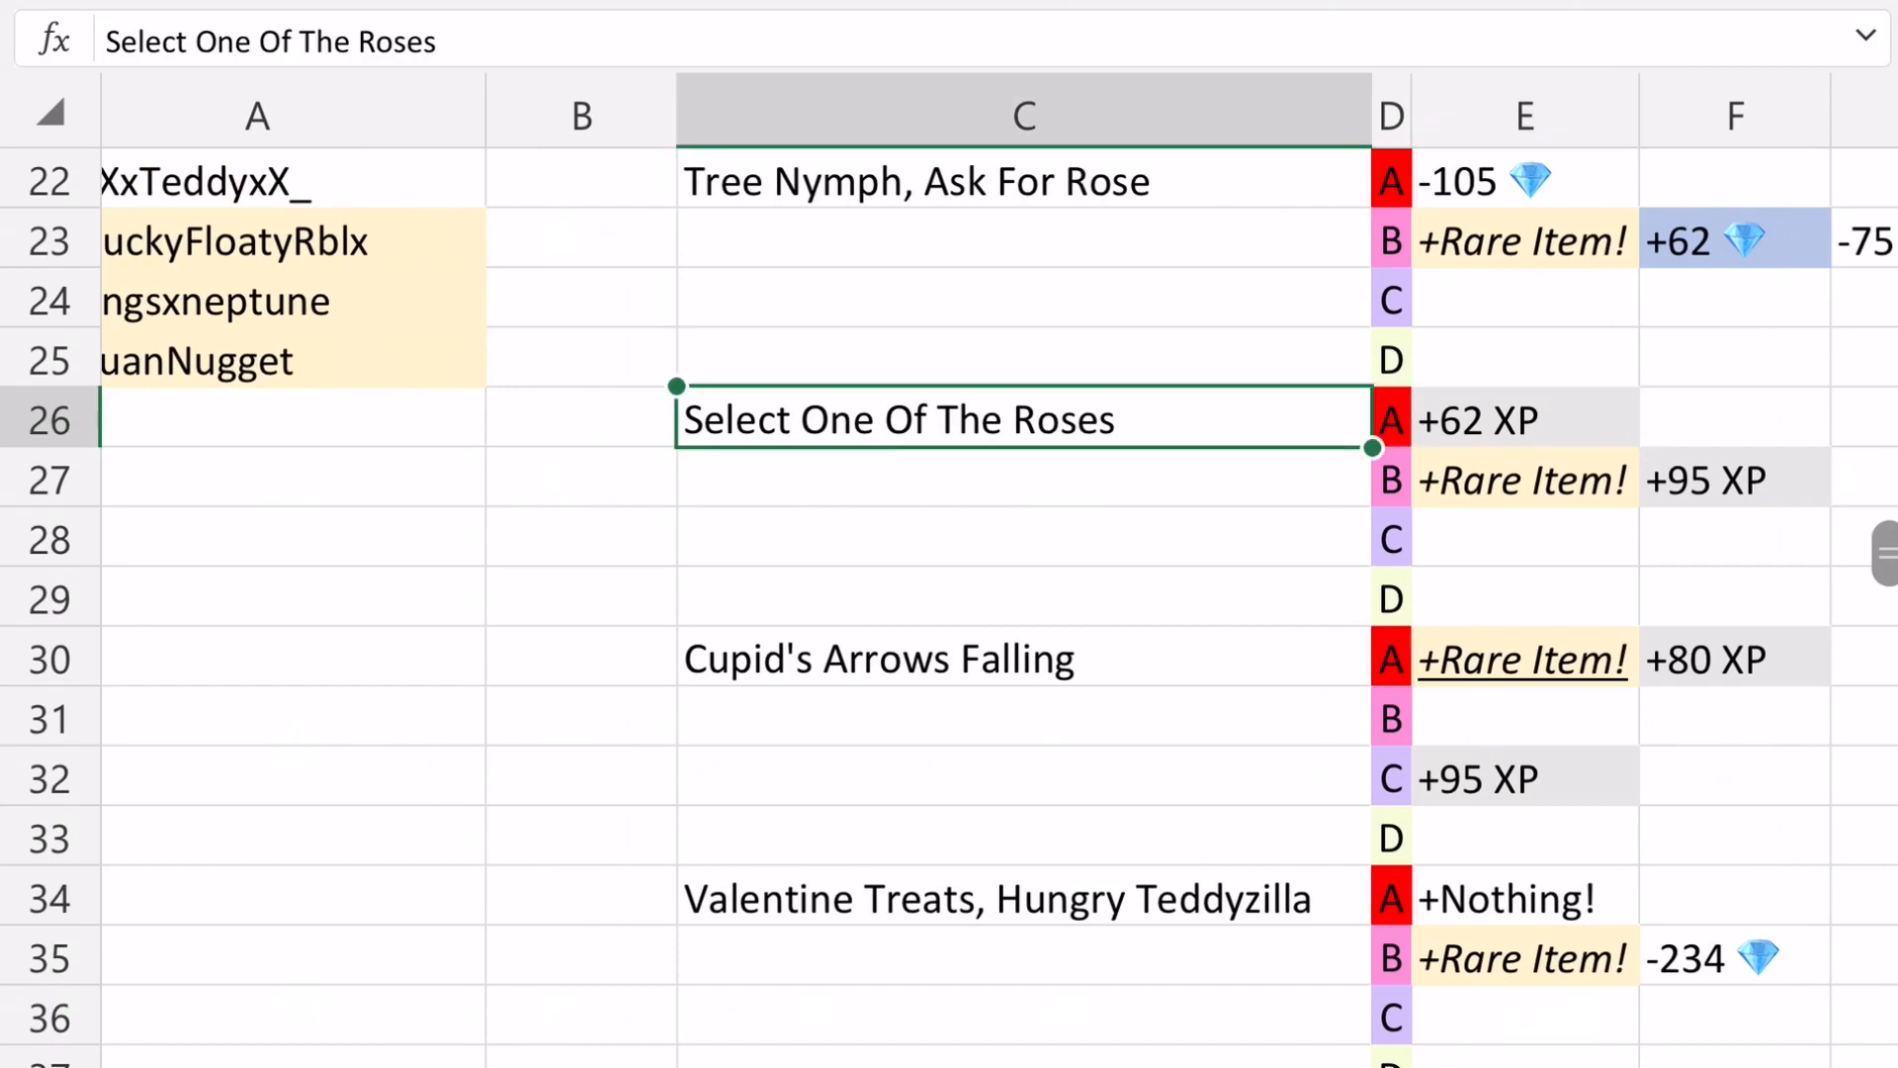
pyautogui.scroll(3)
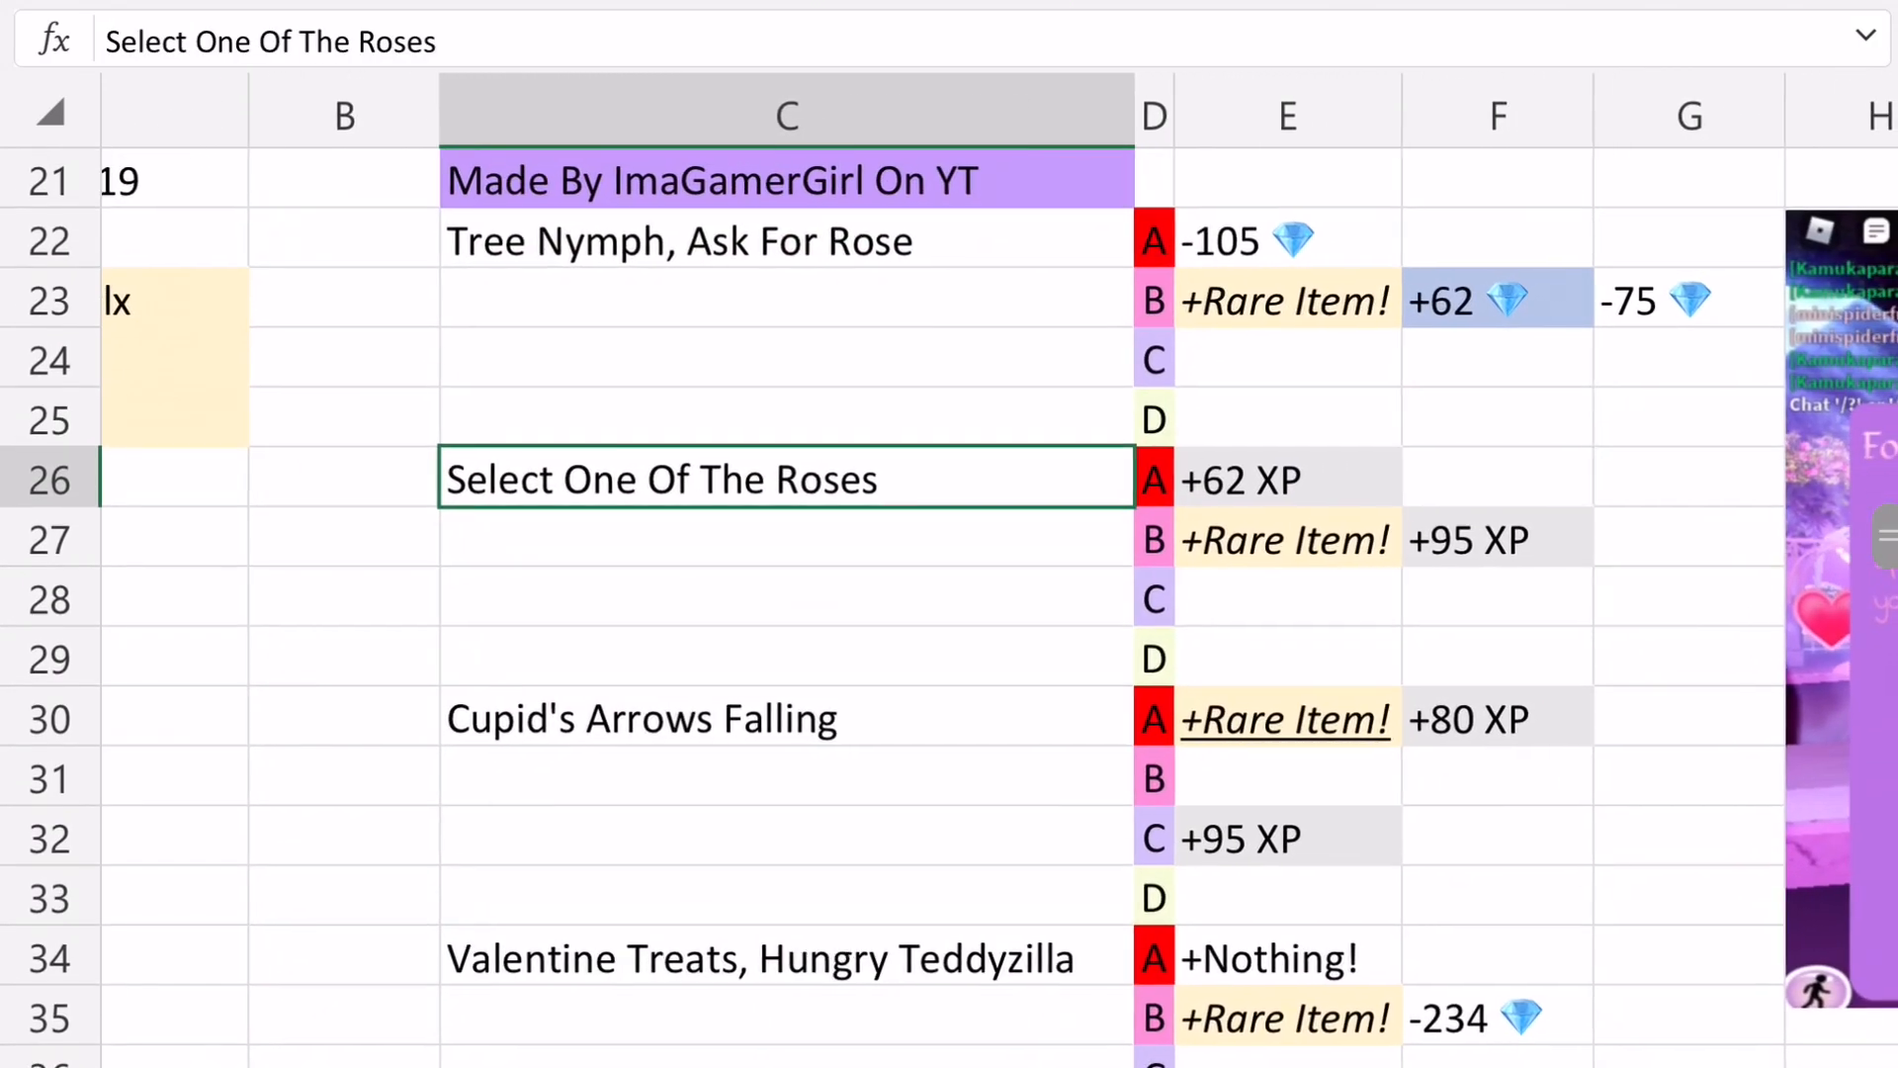
pyautogui.scroll(-3)
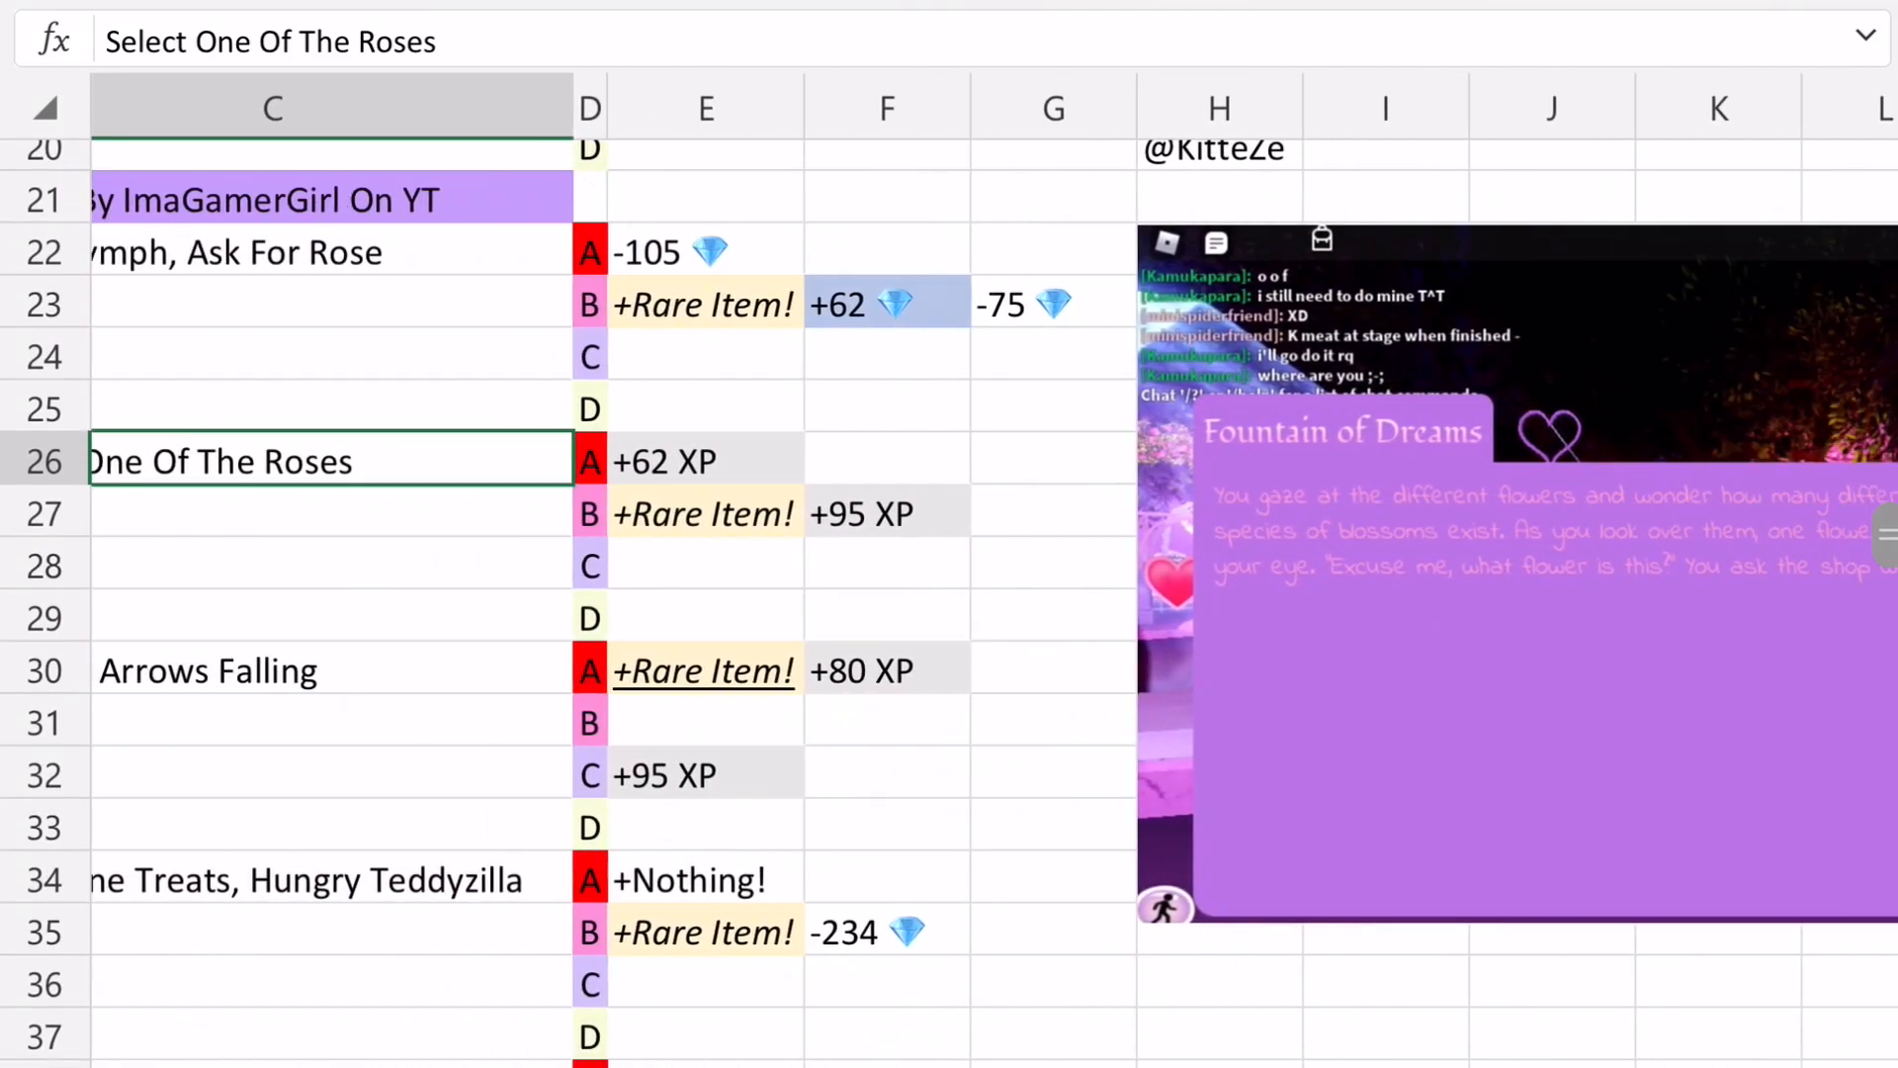
pyautogui.hscroll(3)
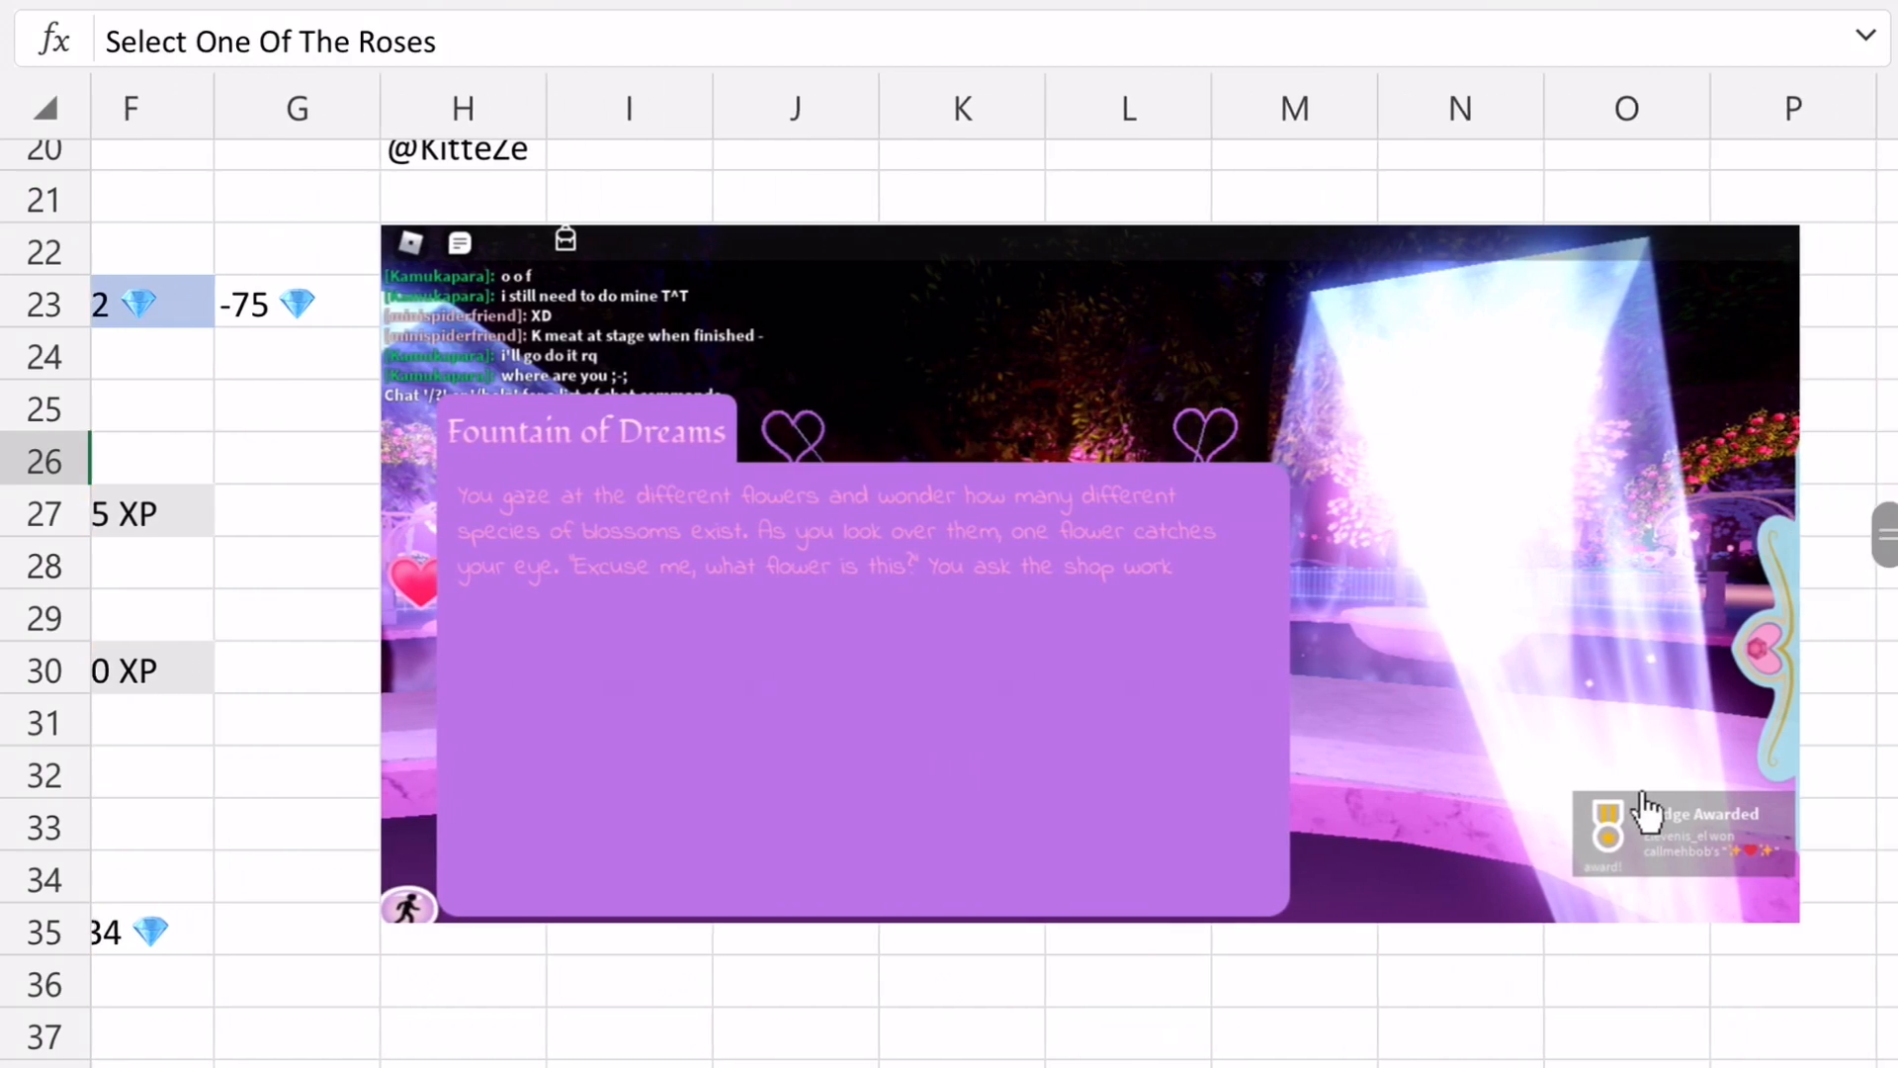
pyautogui.hscroll(-3)
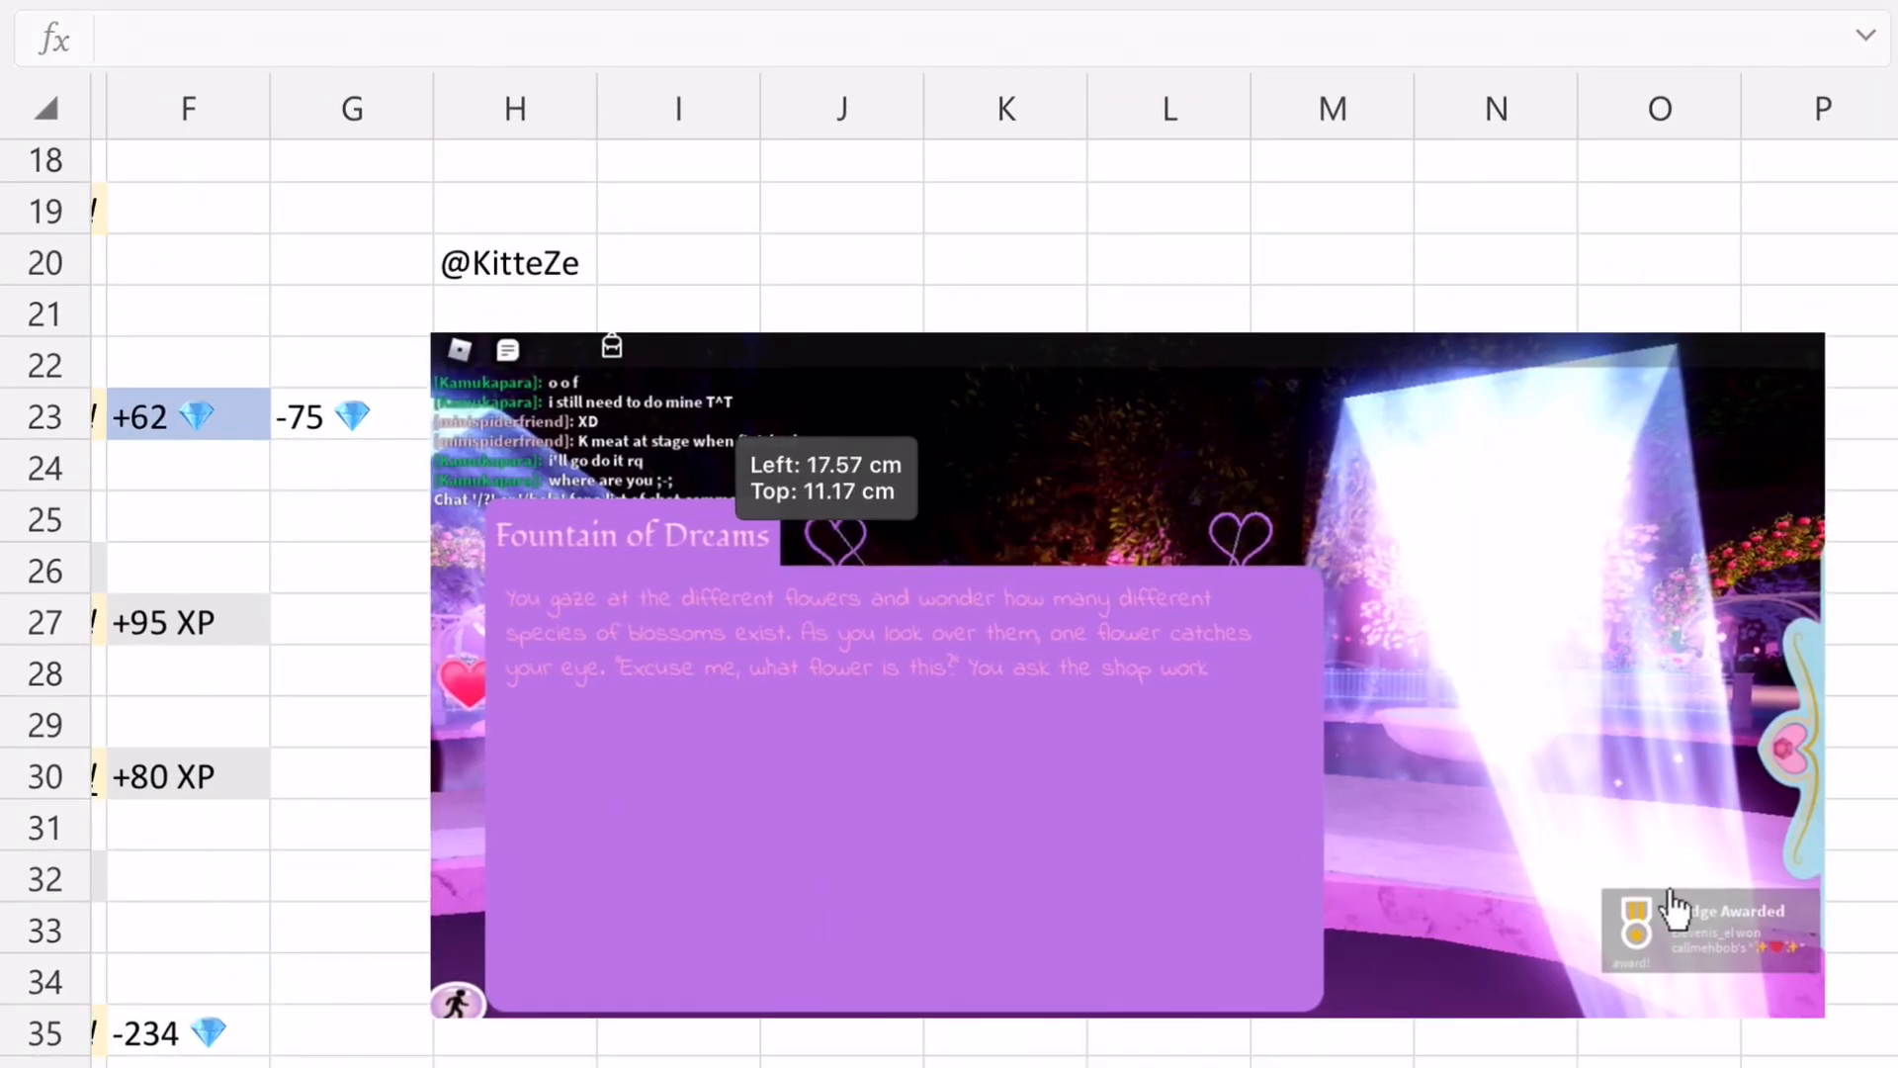
pyautogui.click(188, 775)
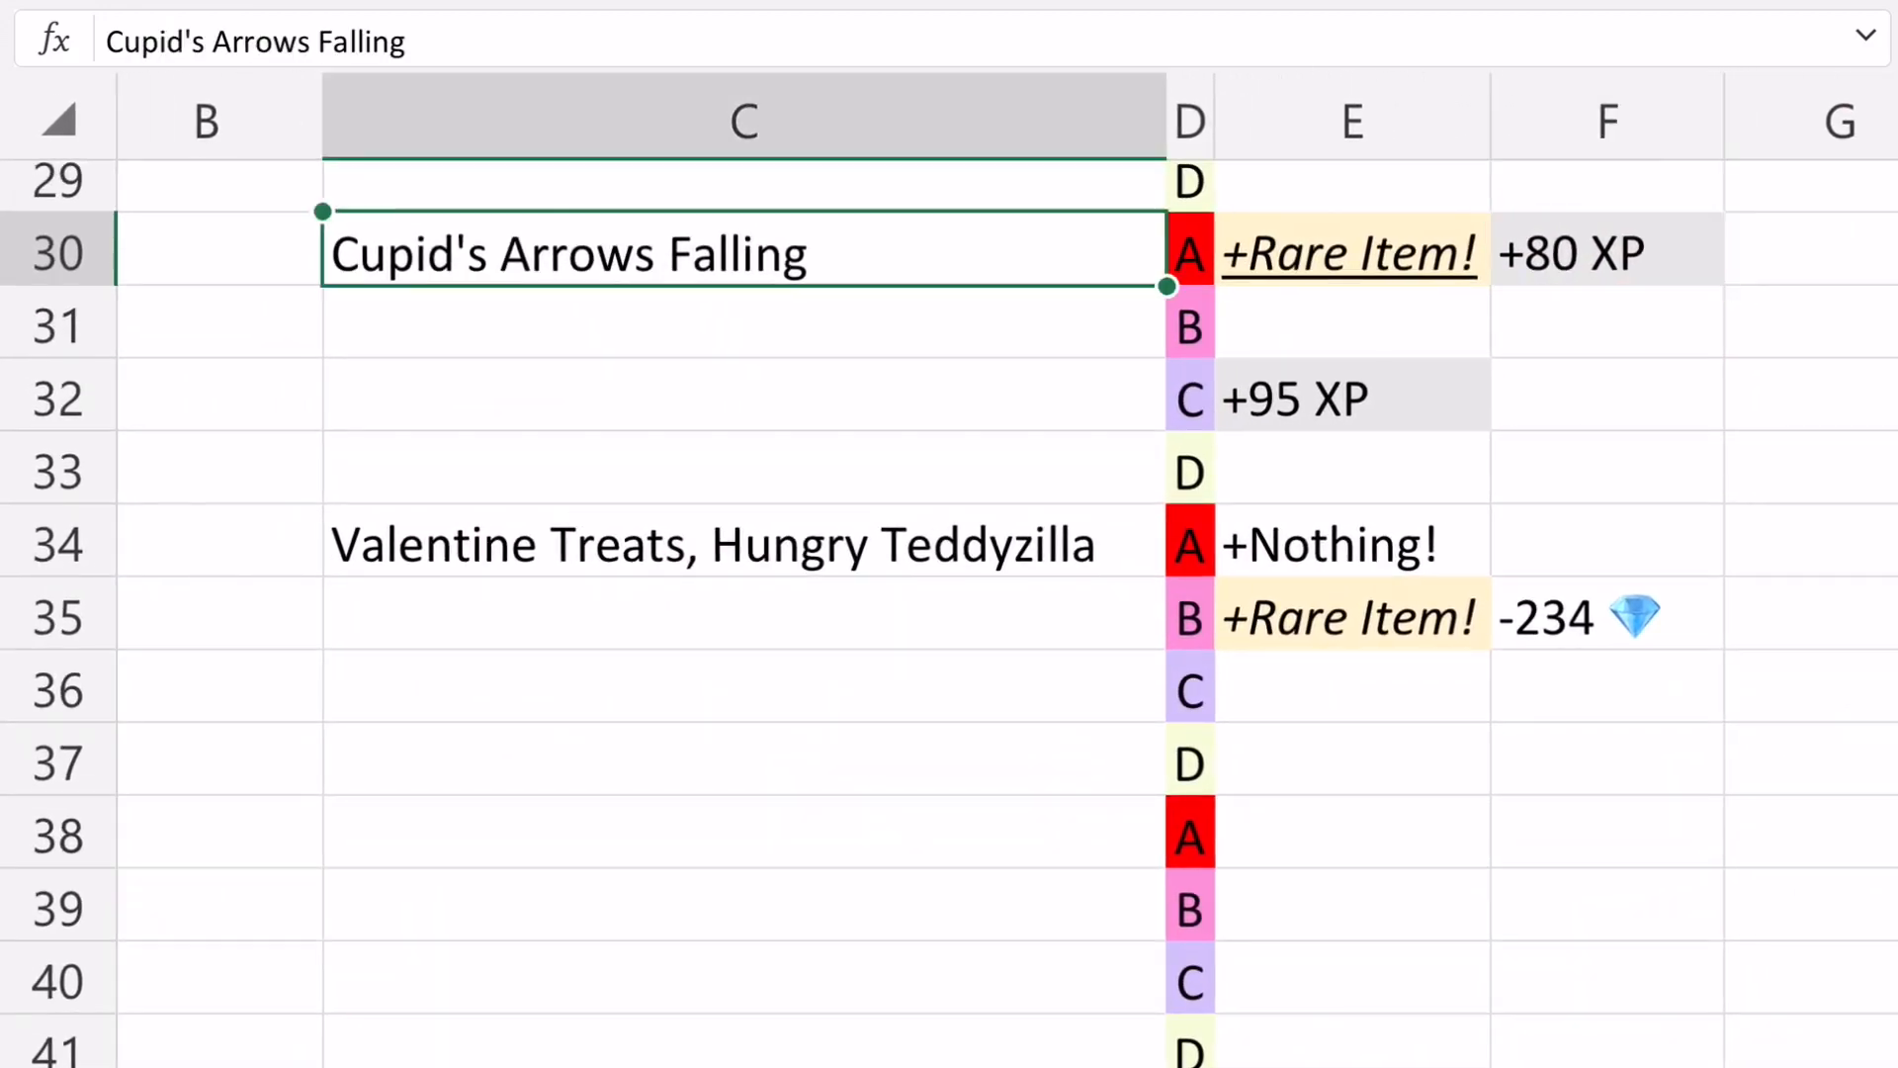
pyautogui.click(1352, 252)
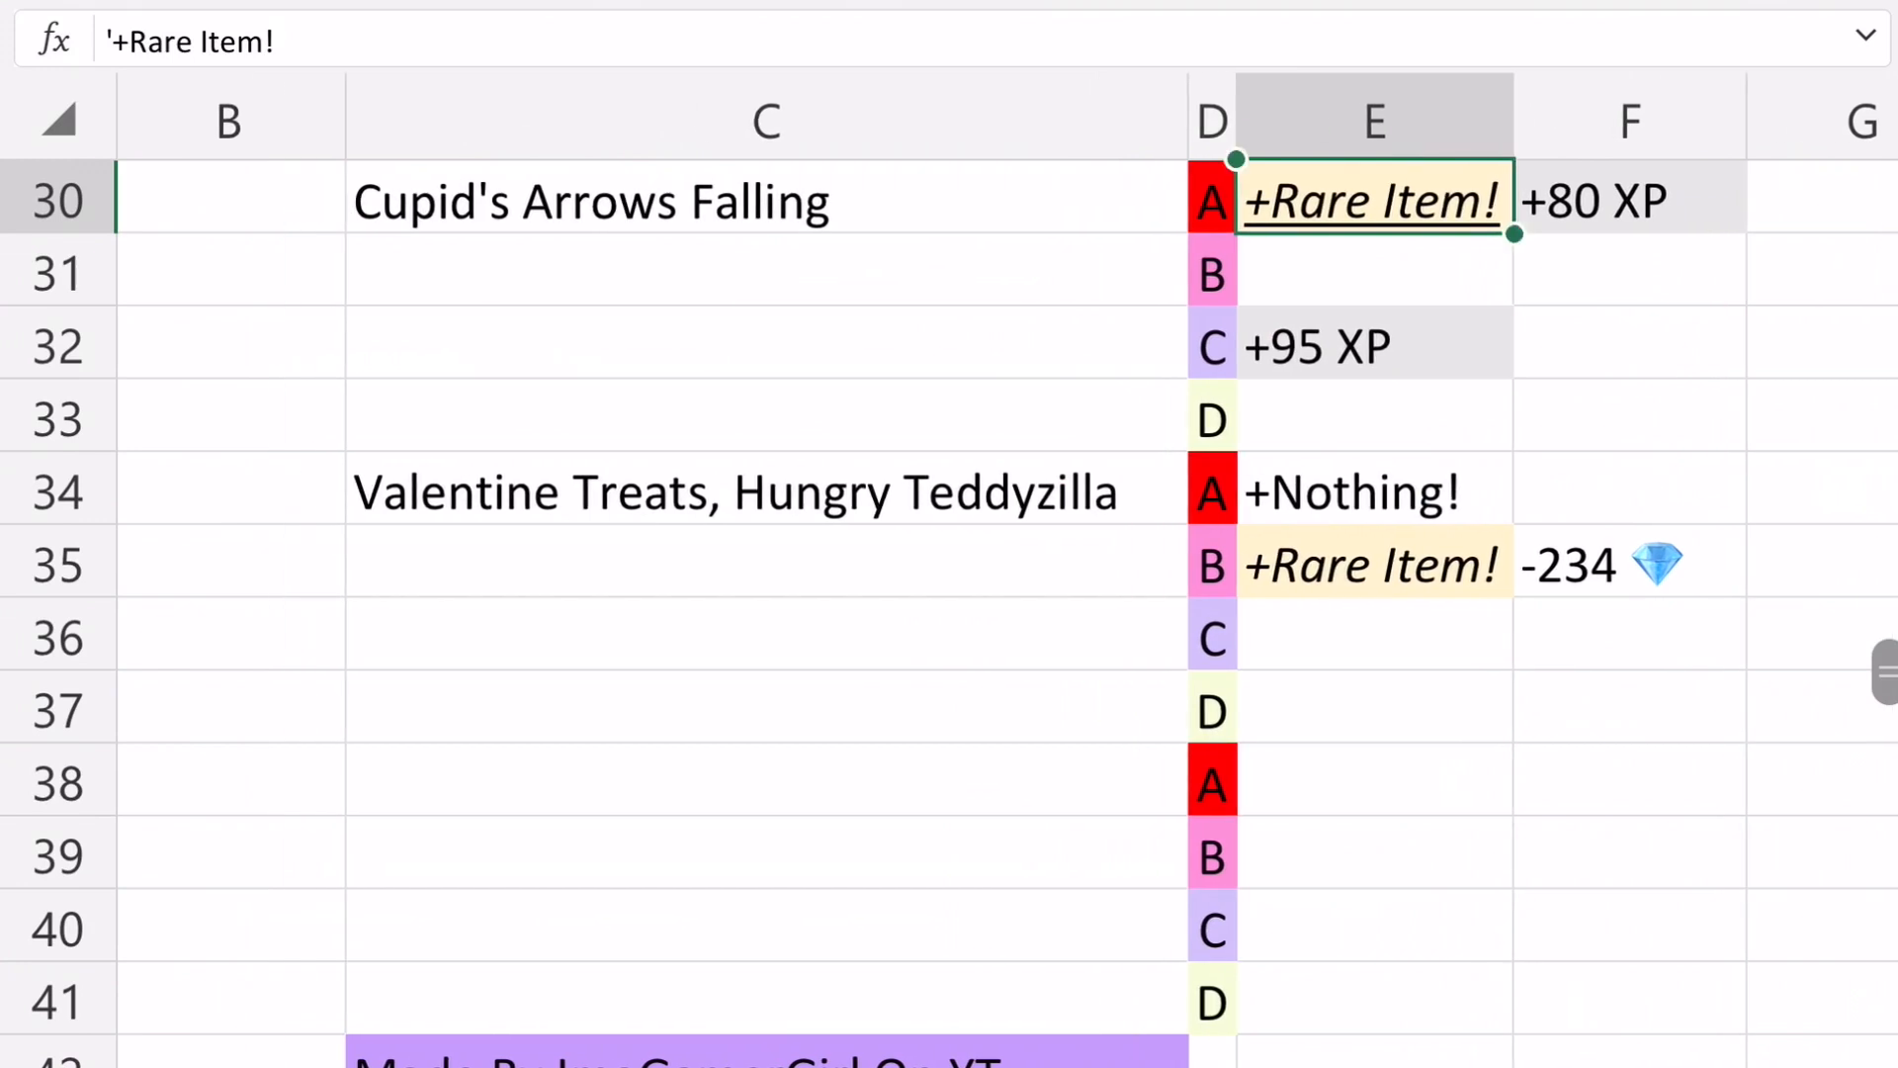
pyautogui.click(762, 491)
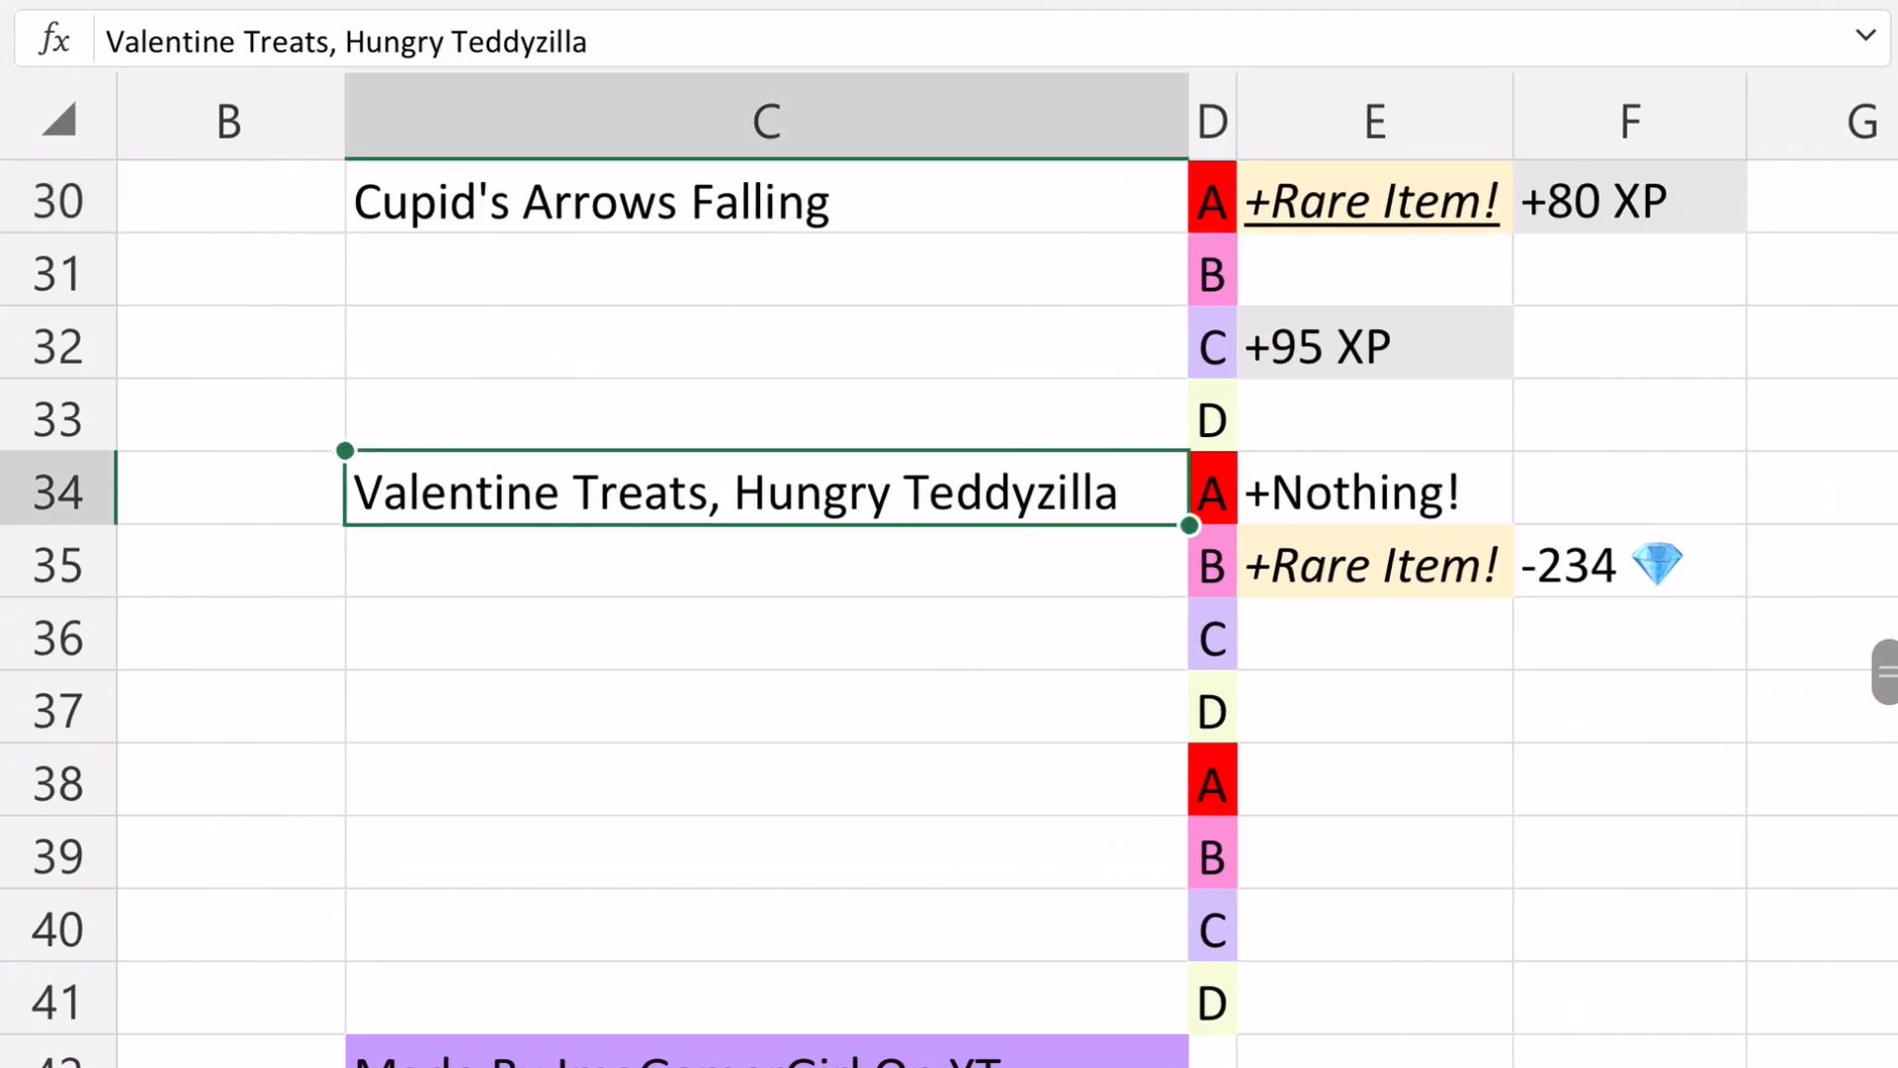